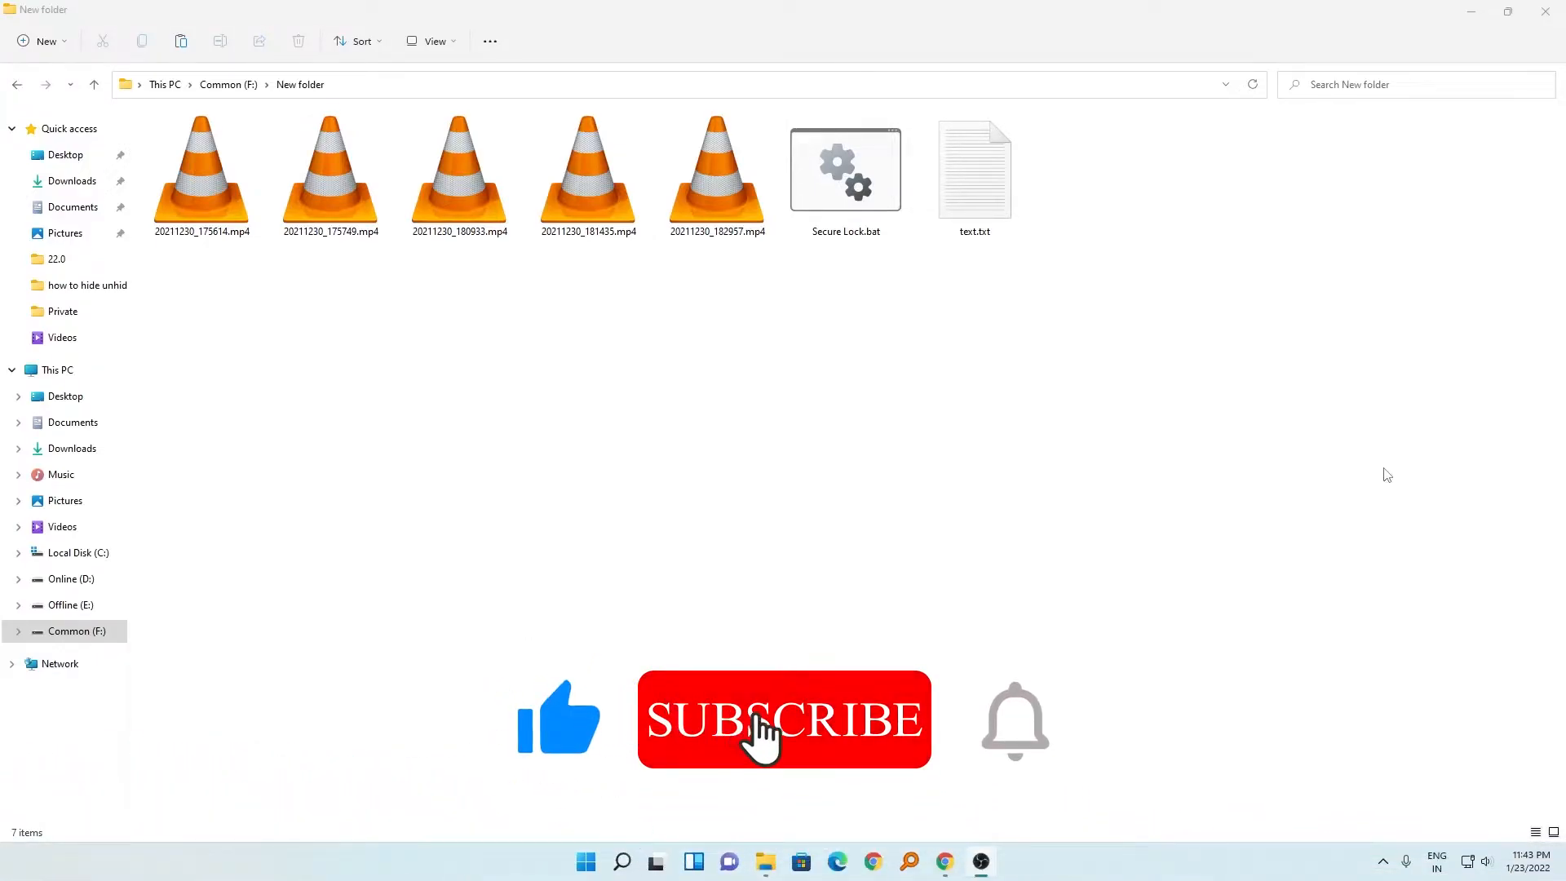
# Step: Open text.txt from New folder in Notepad to edit the folder-lock script
pyautogui.click(764, 734)
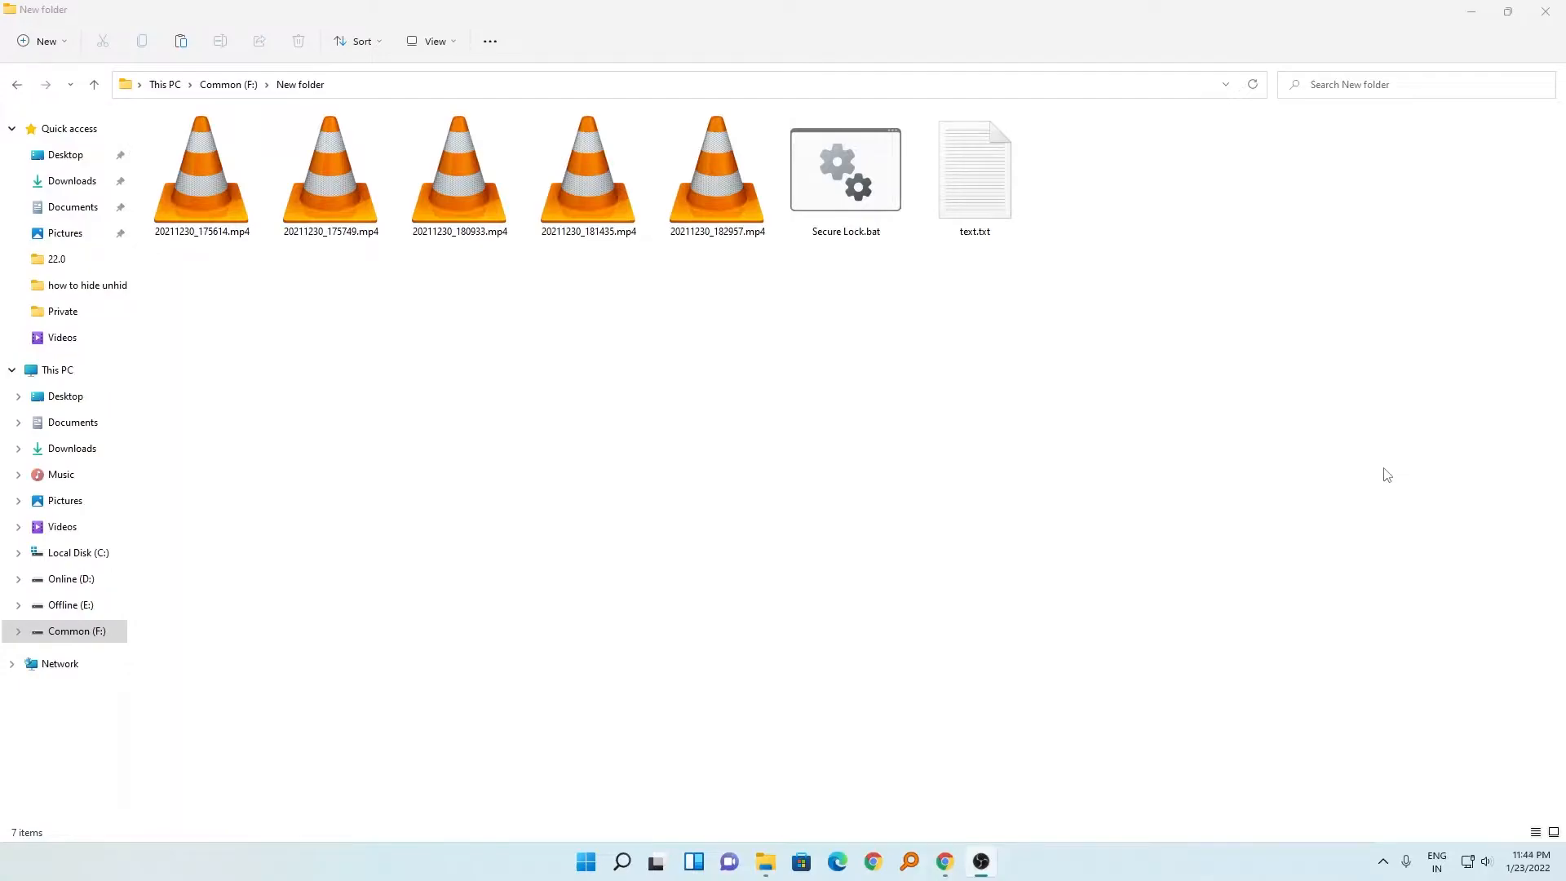
pyautogui.click(974, 169)
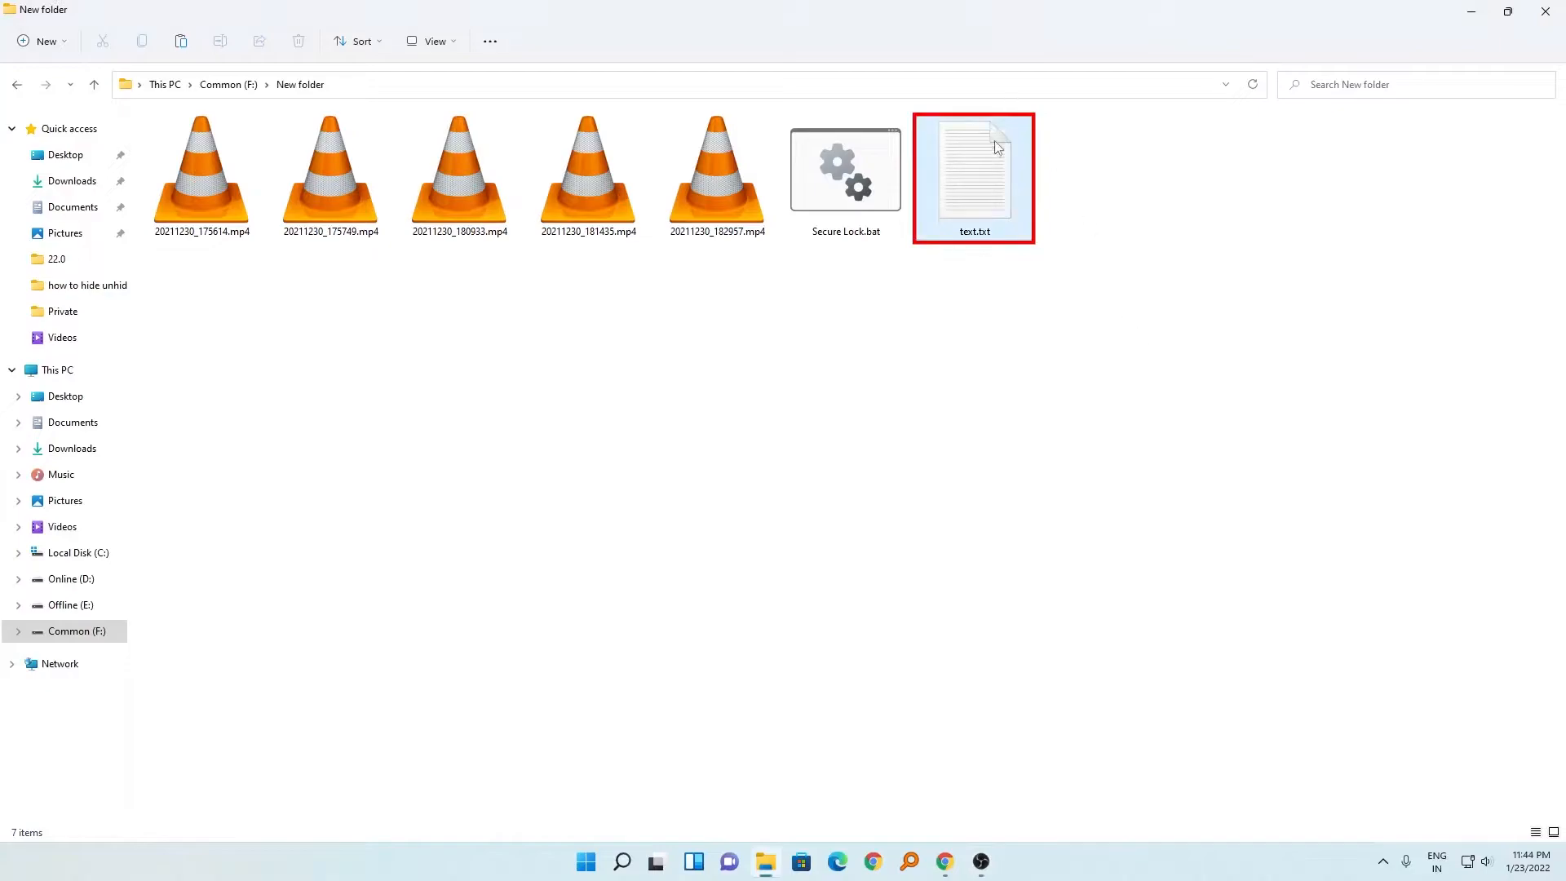
pyautogui.moveTo(993, 151)
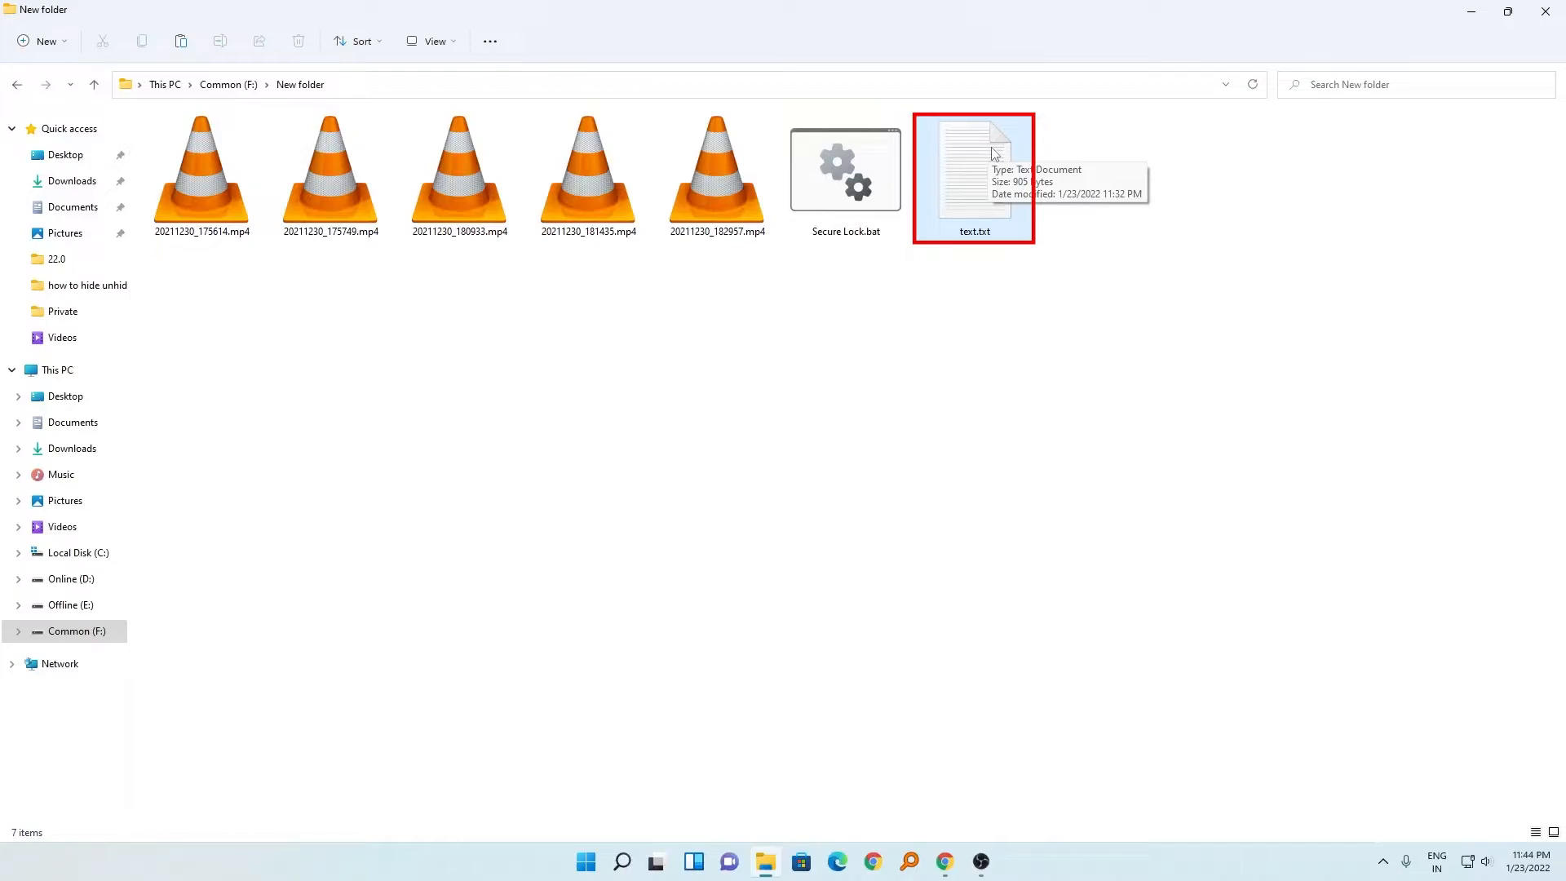
pyautogui.click(975, 169)
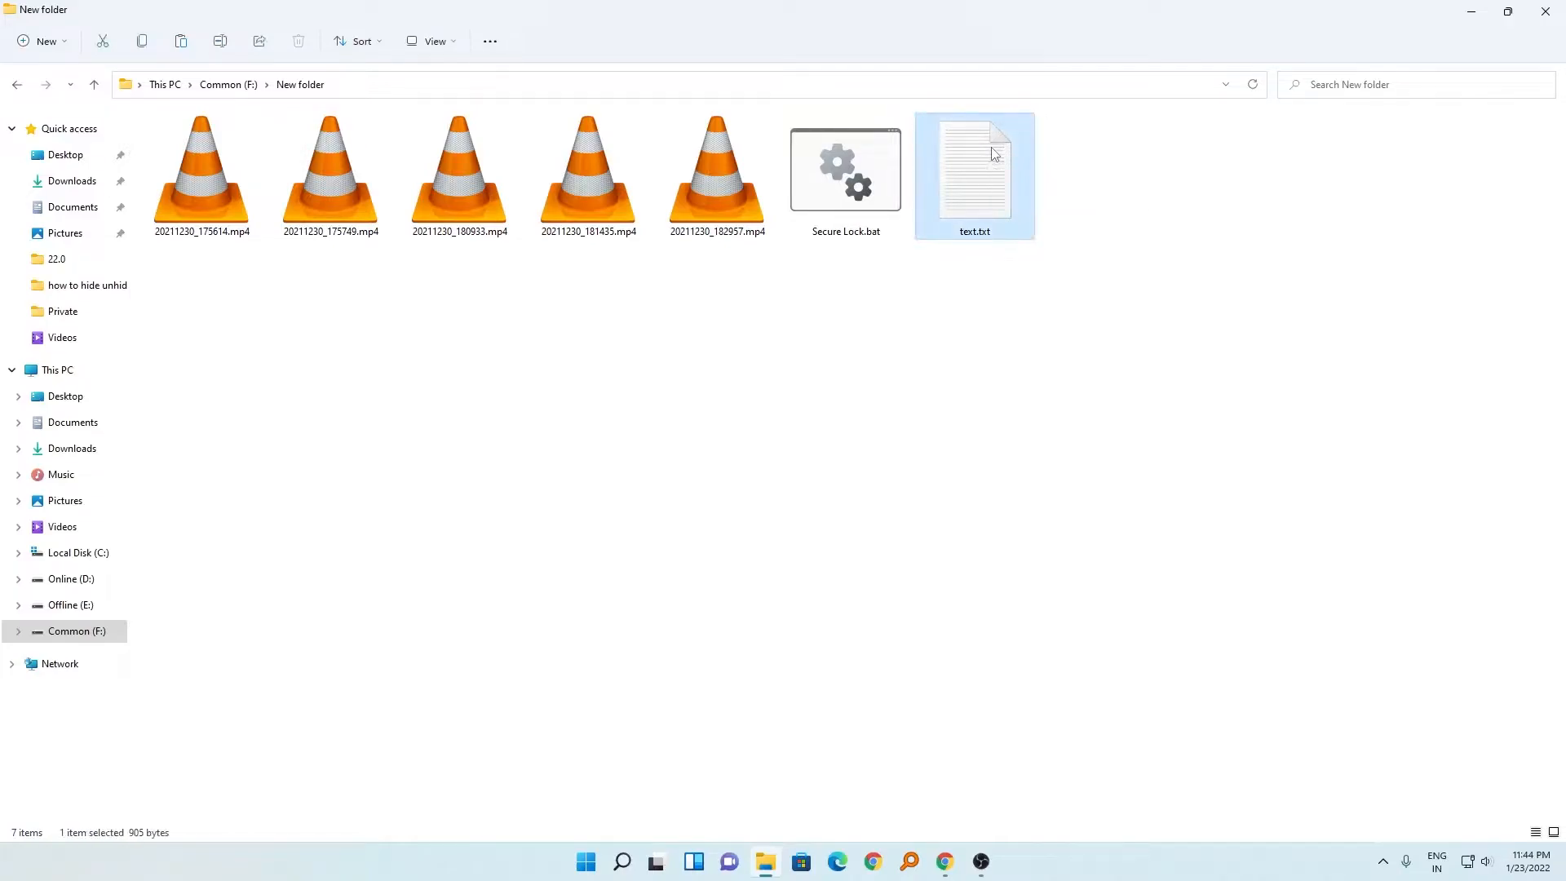
pyautogui.rightClick(994, 153)
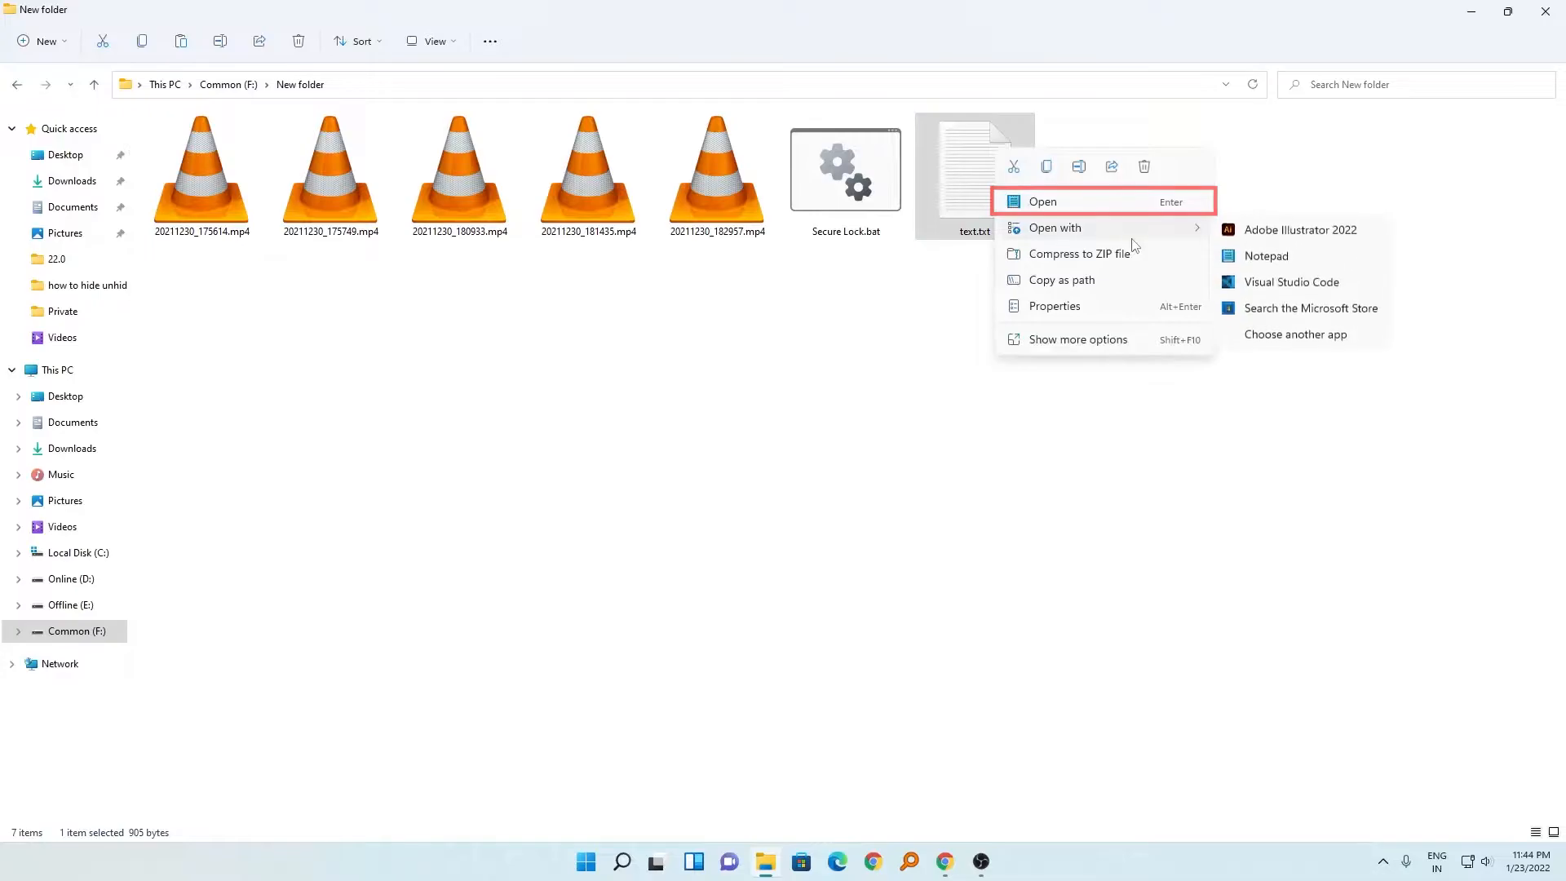
pyautogui.click(1041, 201)
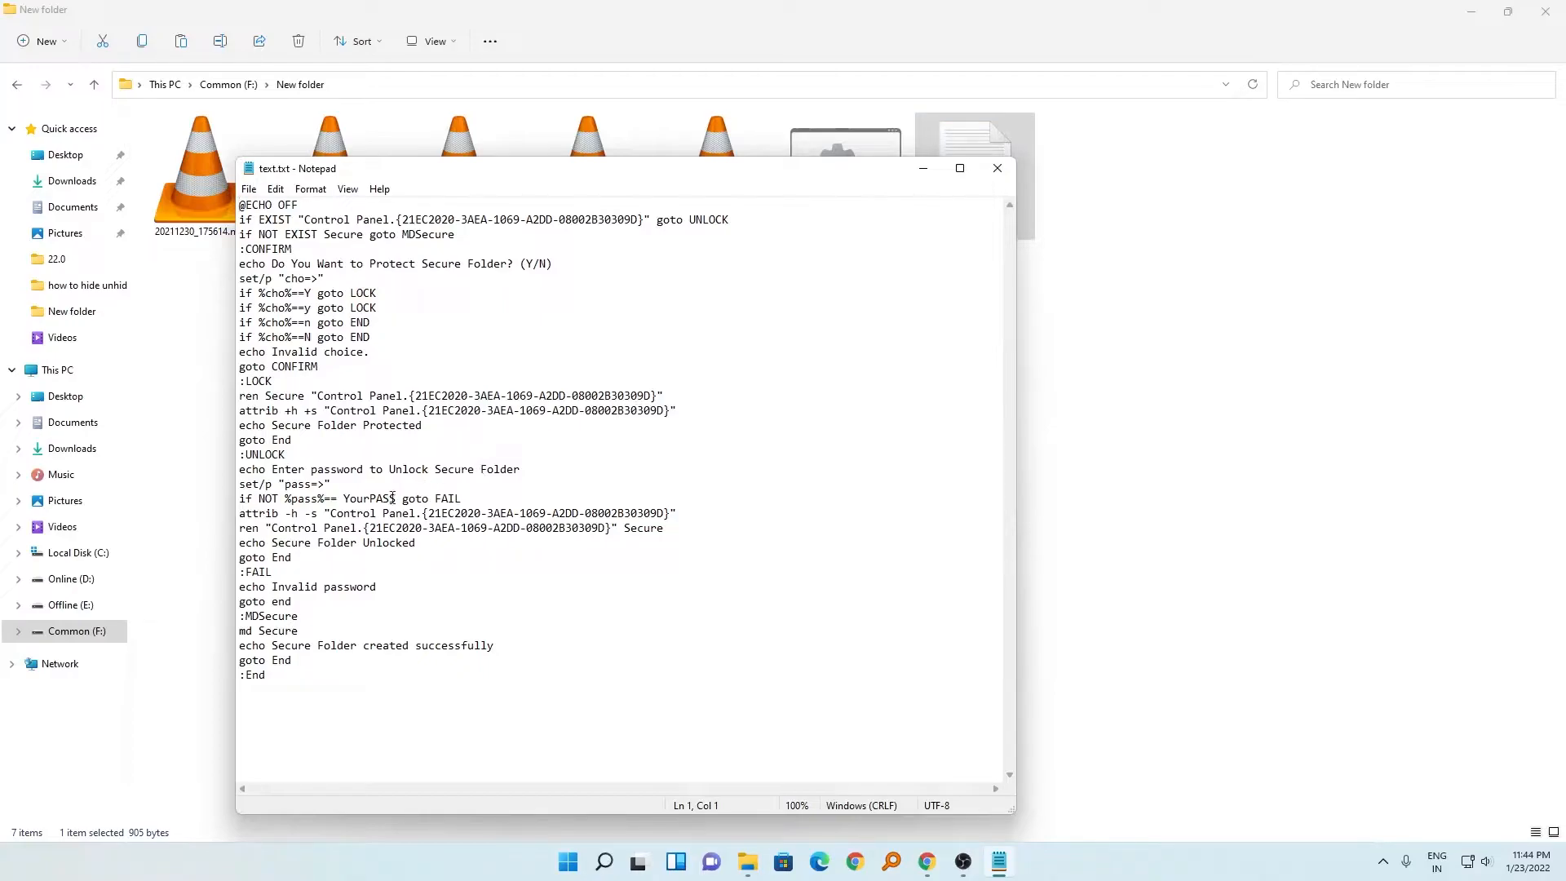
pyautogui.doubleClick(374, 498)
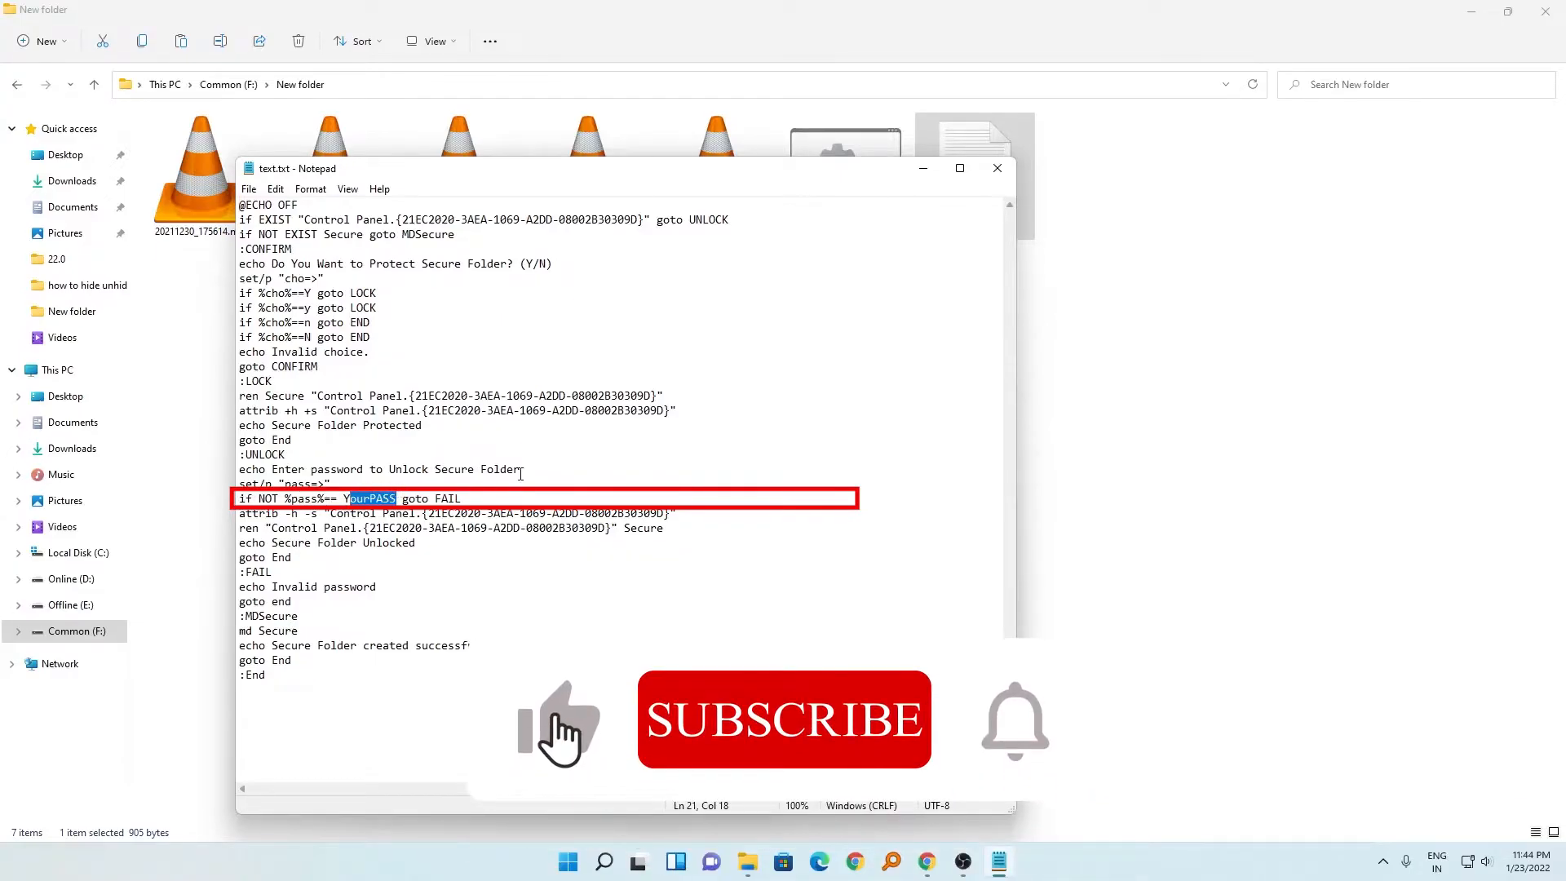
pyautogui.press('Delete')
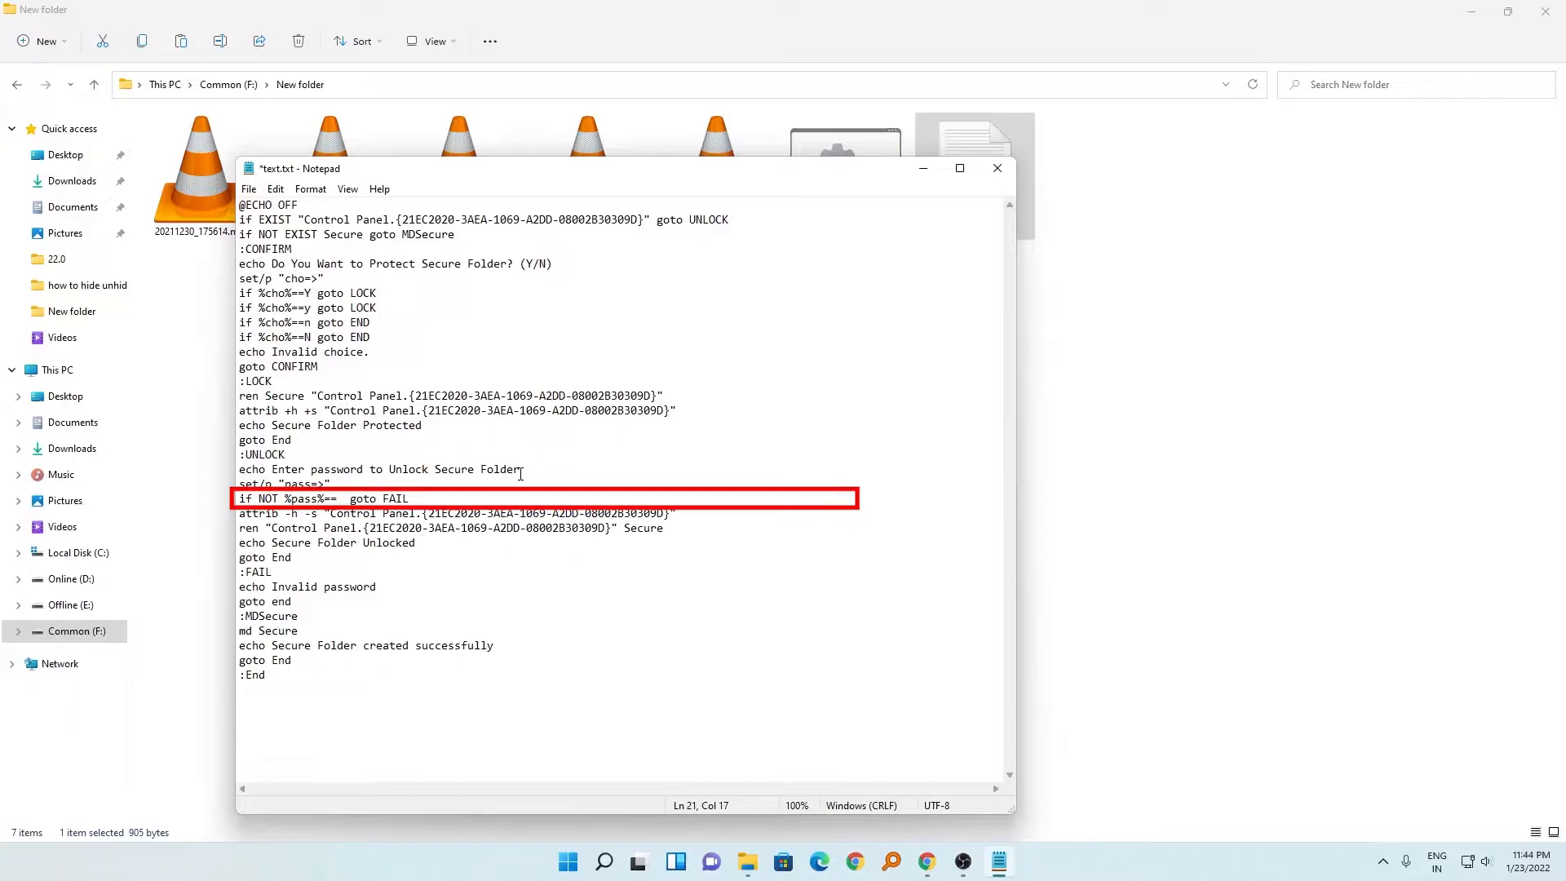
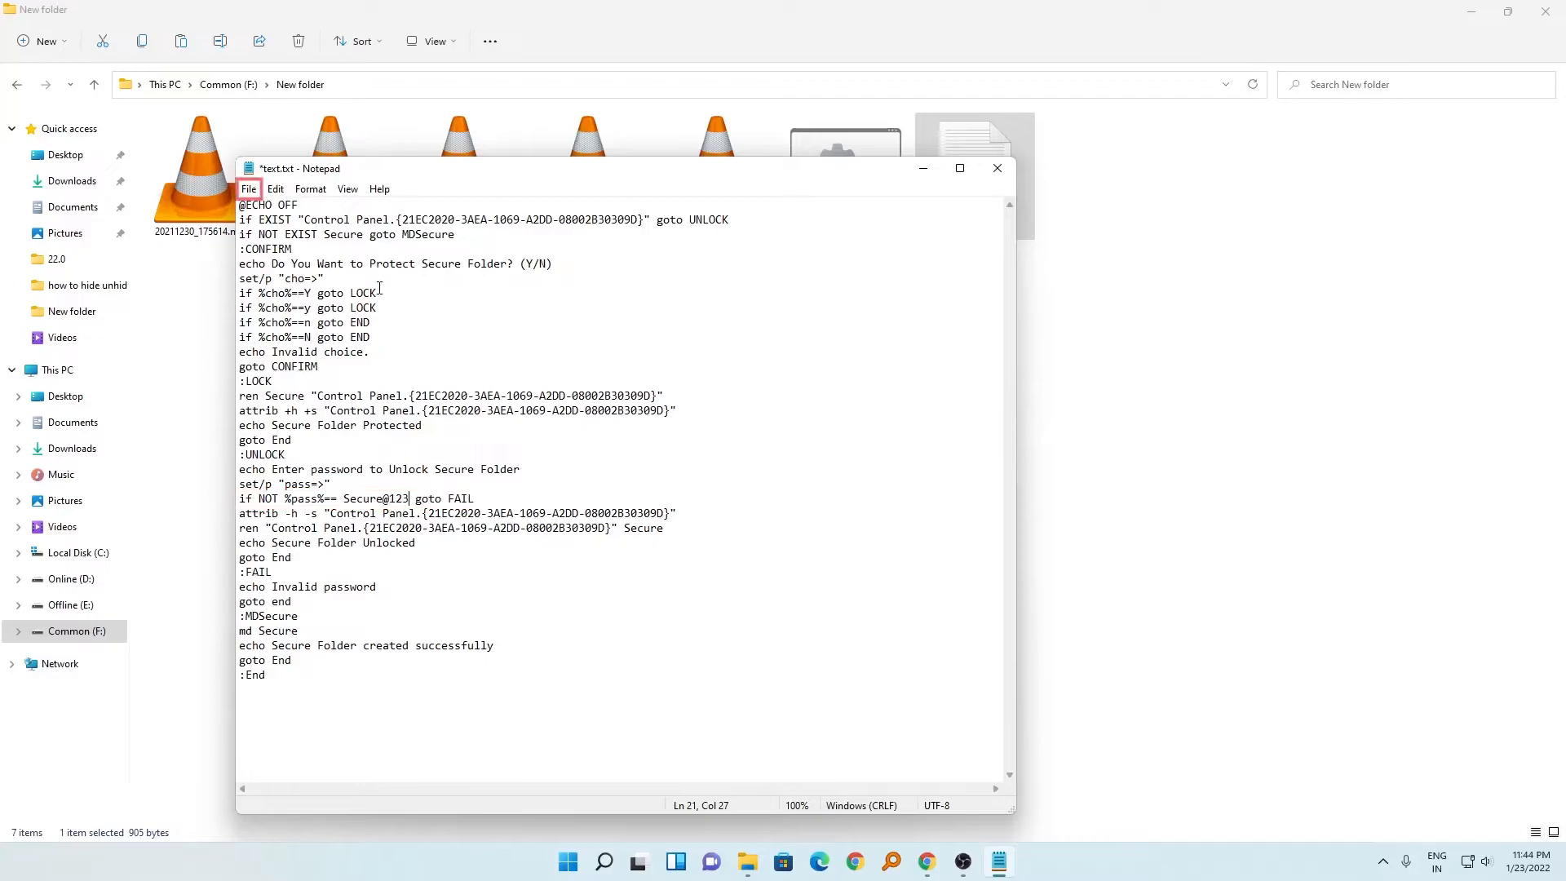
# Step: Save the edited script as Sec.bat in New folder via Save As
pyautogui.click(249, 189)
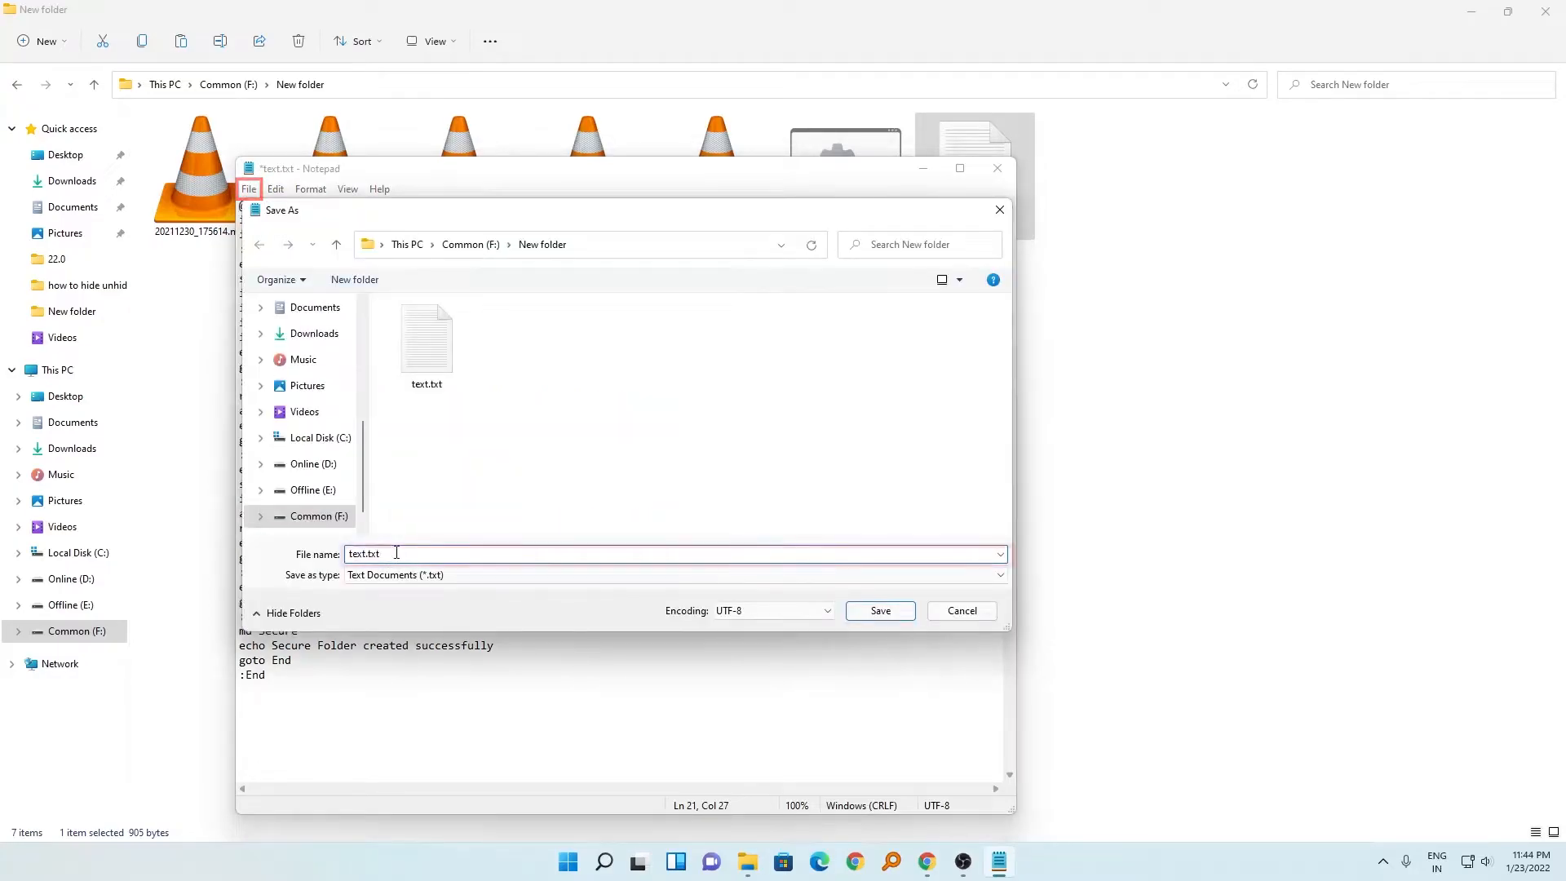
pyautogui.doubleClick(364, 553)
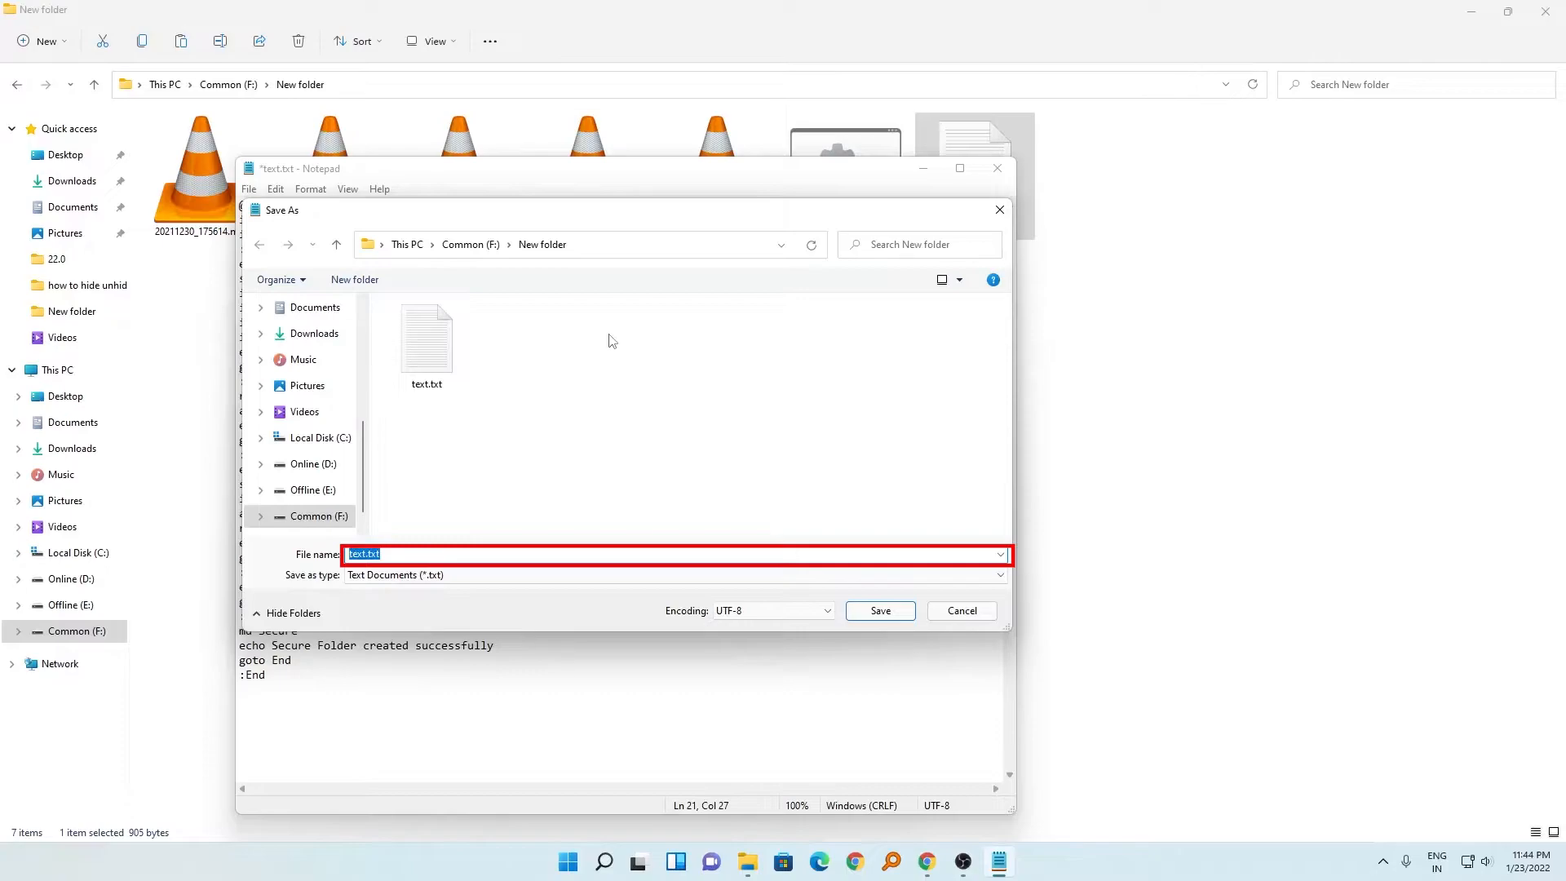
pyautogui.write('Se')
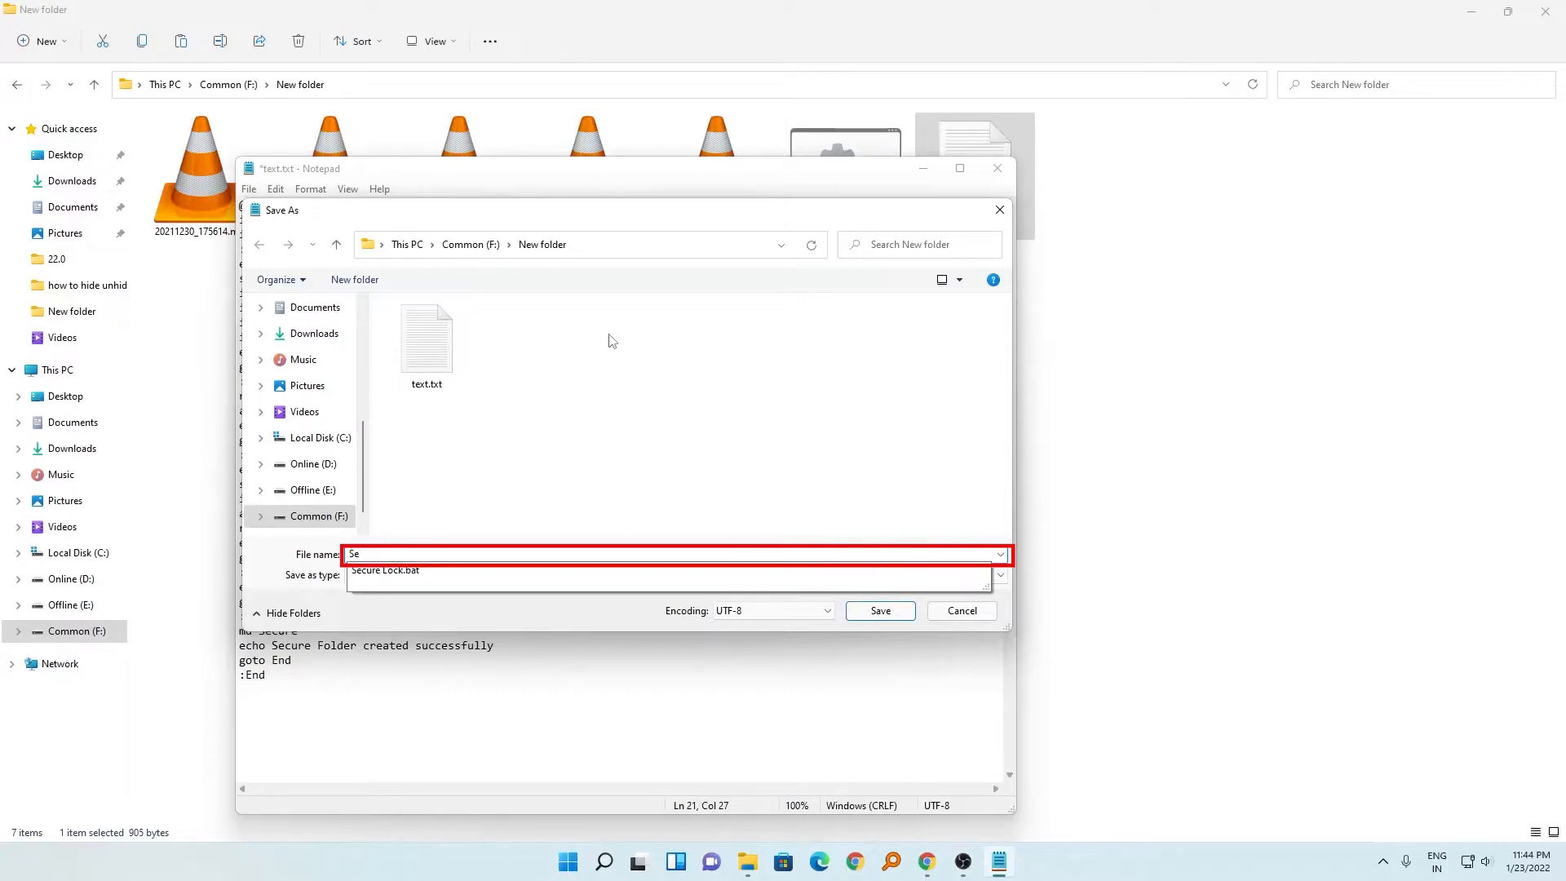
pyautogui.write('c')
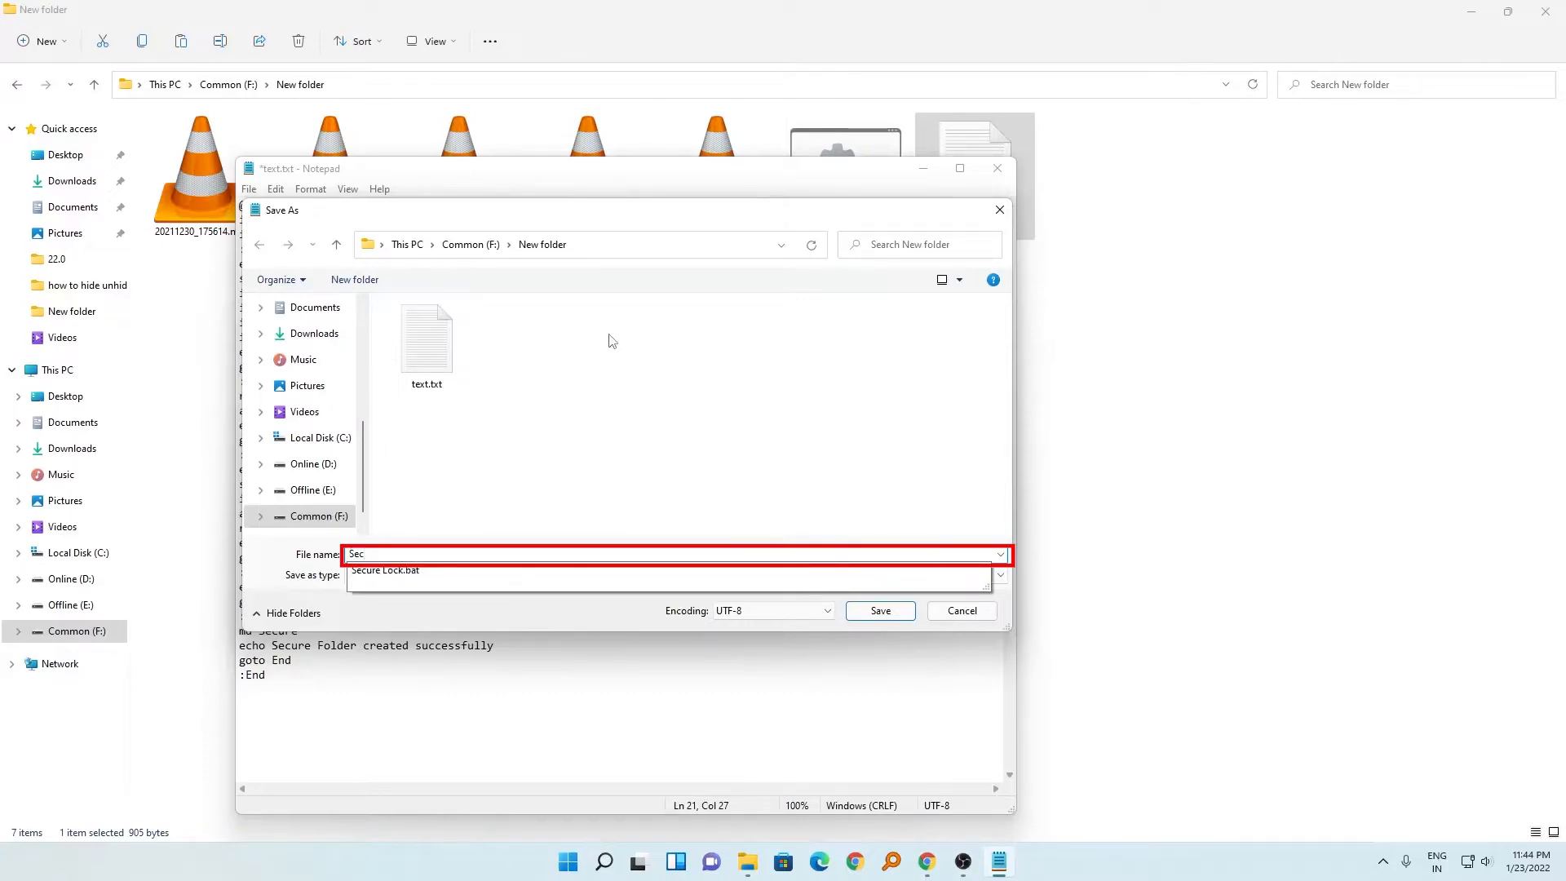
pyautogui.write('.bat')
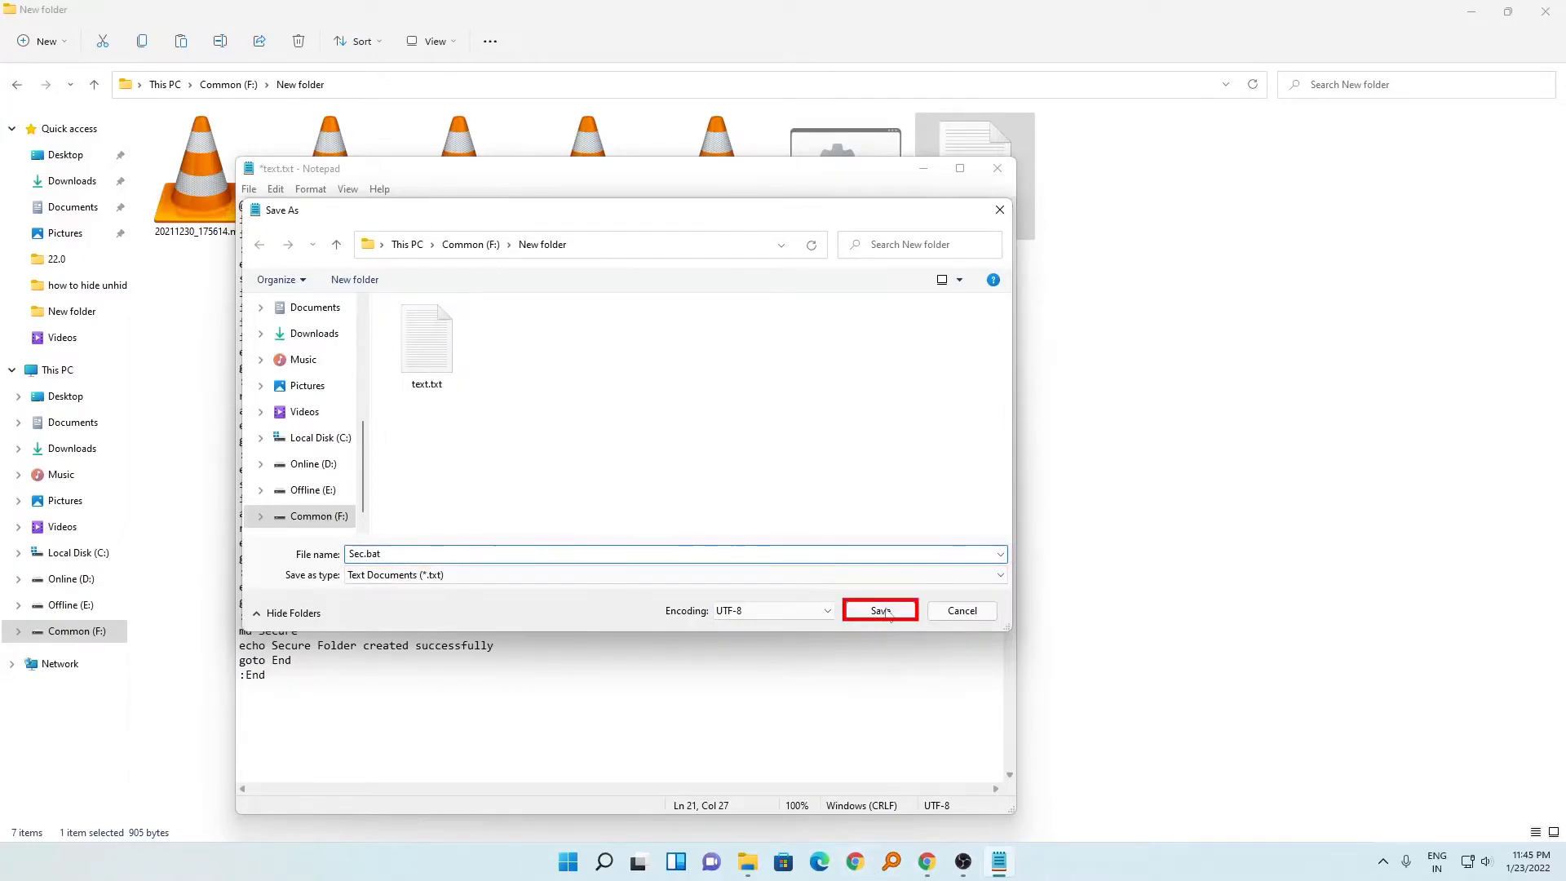
pyautogui.click(880, 610)
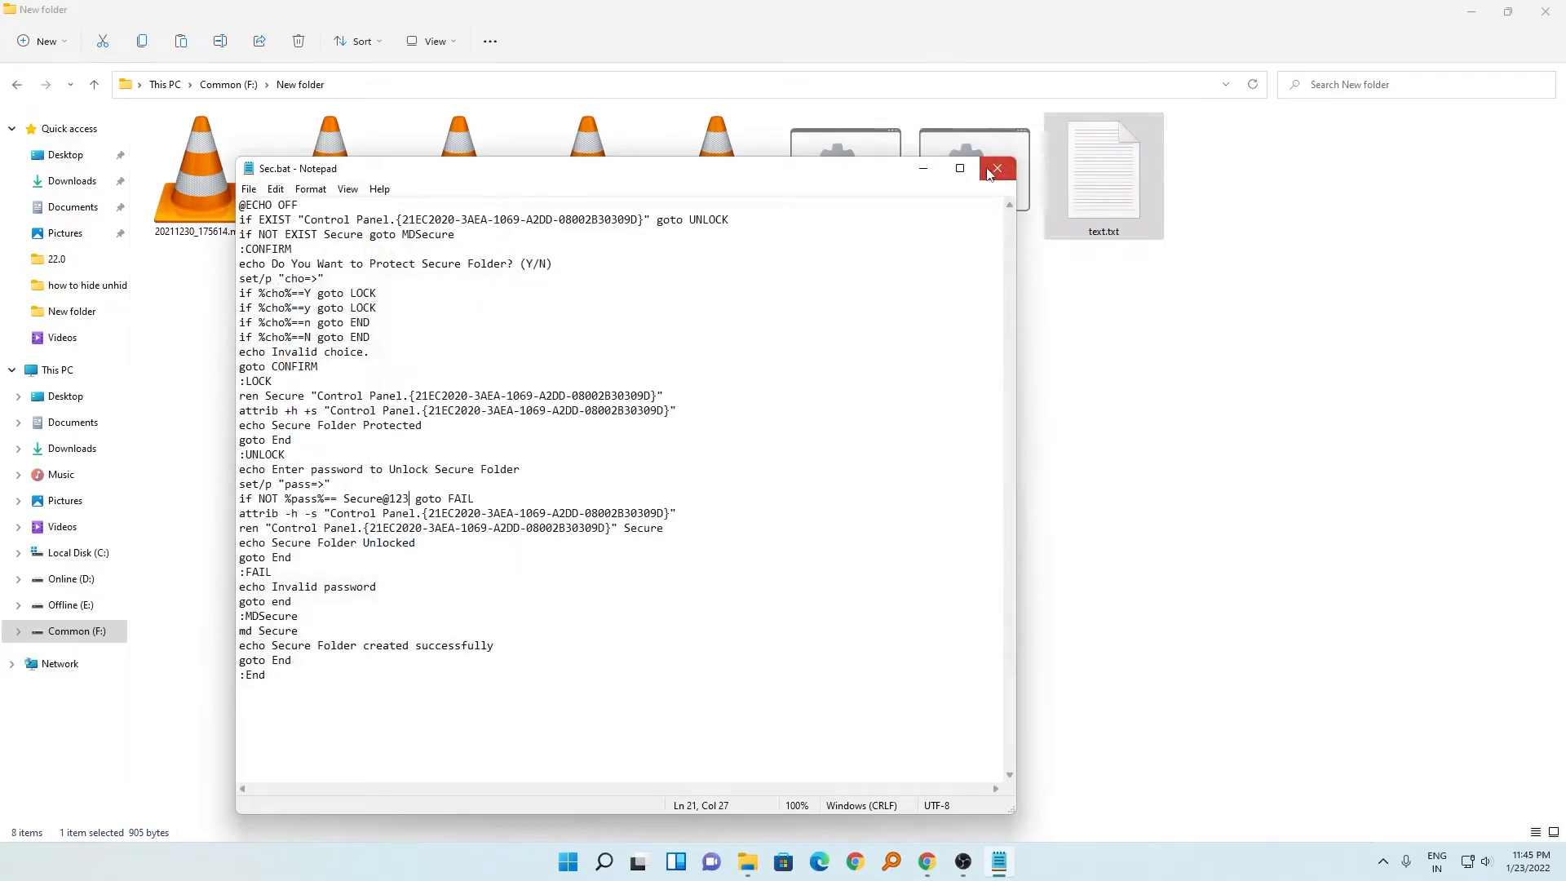
# Step: Close Notepad and run Sec.bat so it creates the Secure folder
pyautogui.click(996, 168)
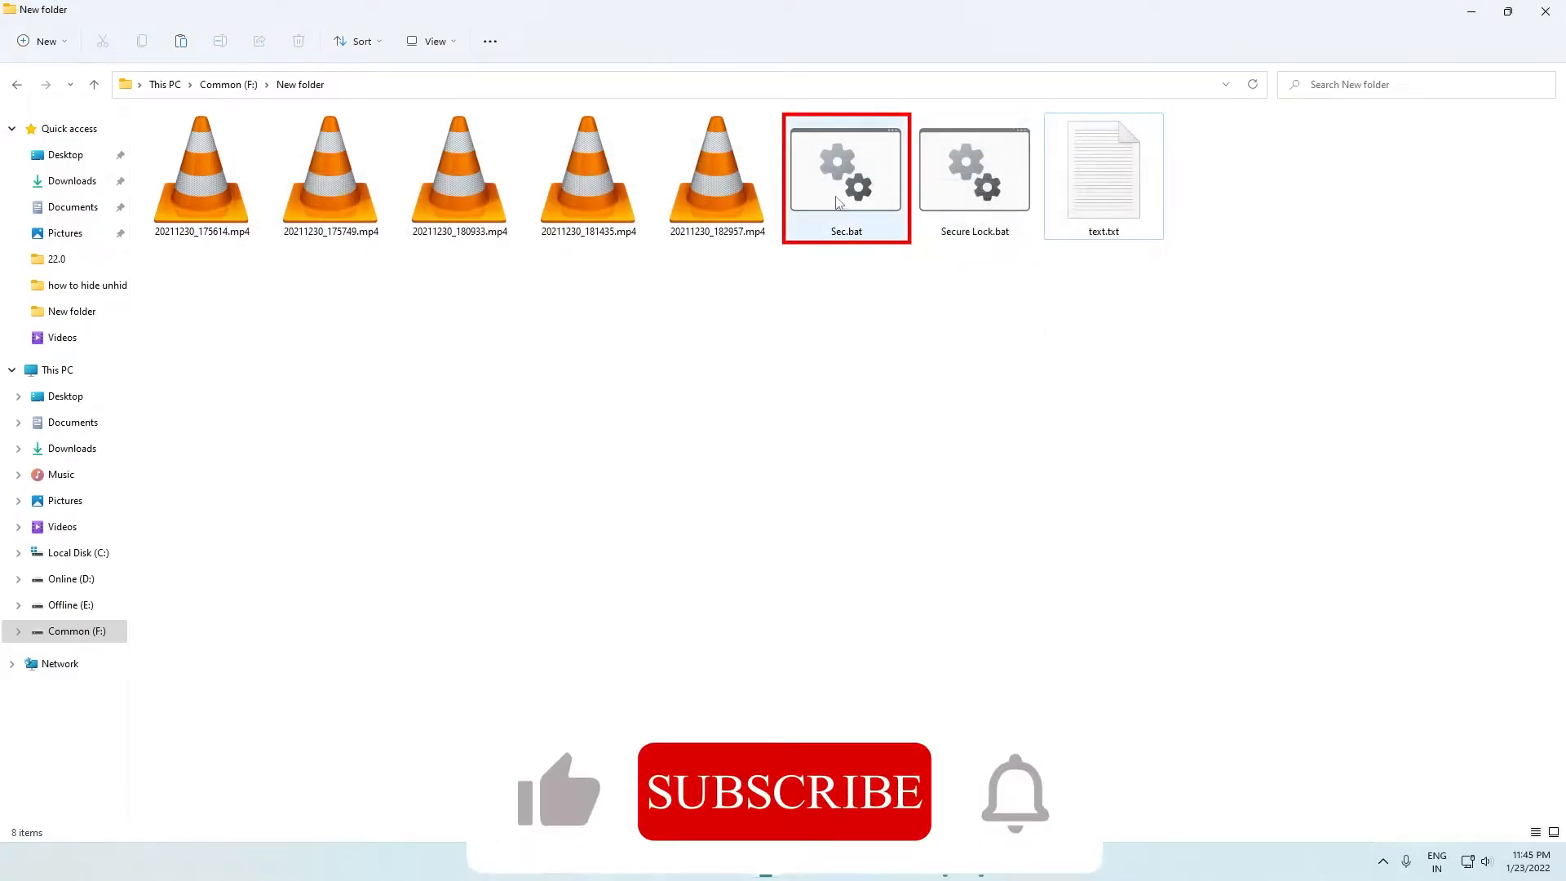
pyautogui.click(842, 200)
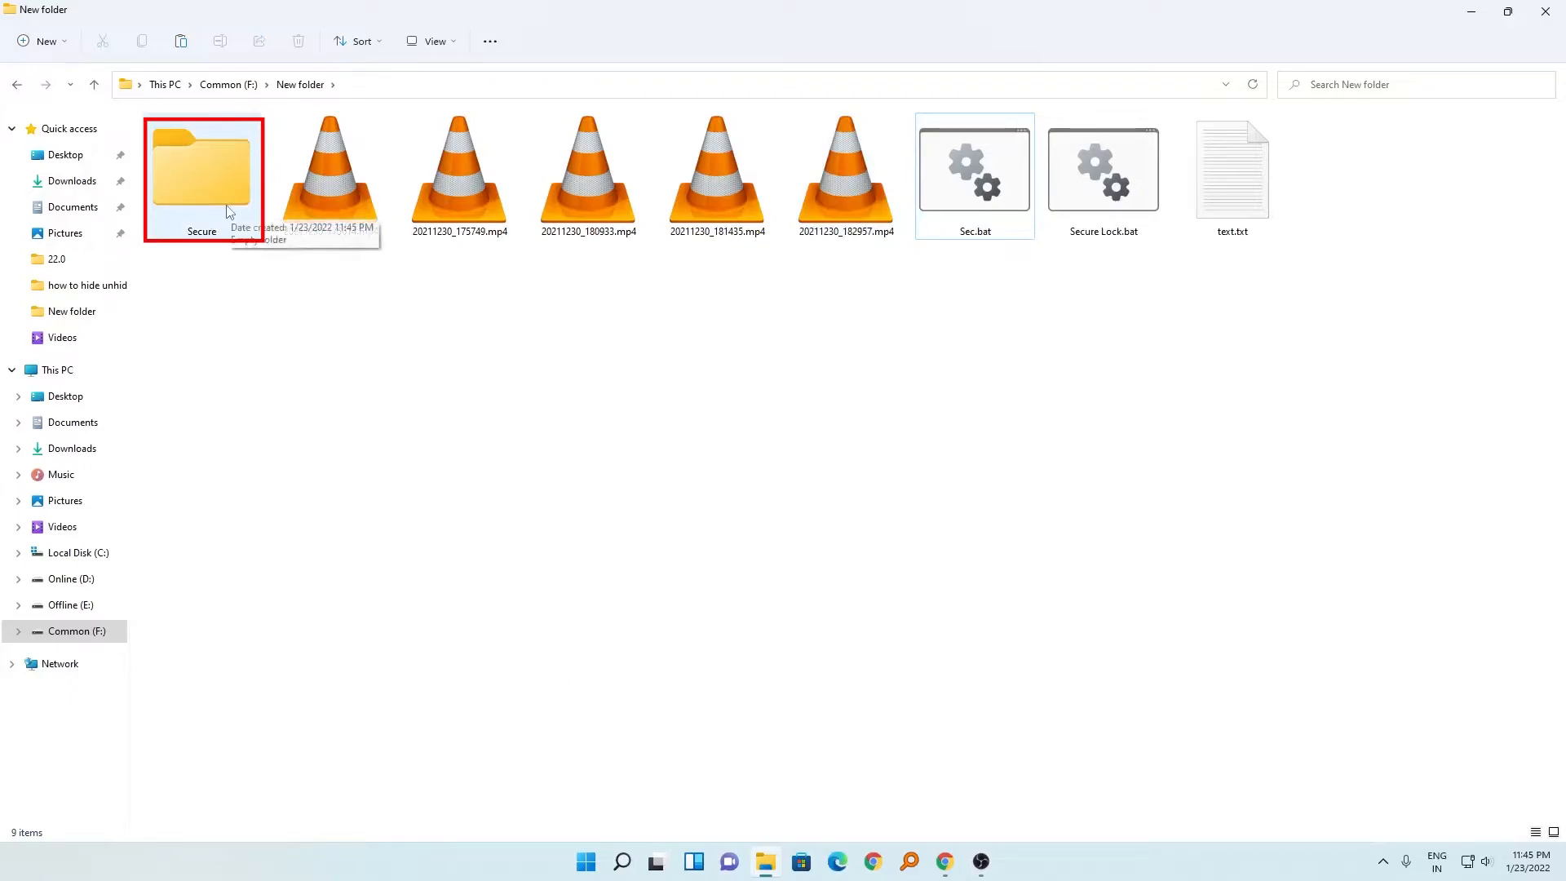
pyautogui.moveTo(1138, 317)
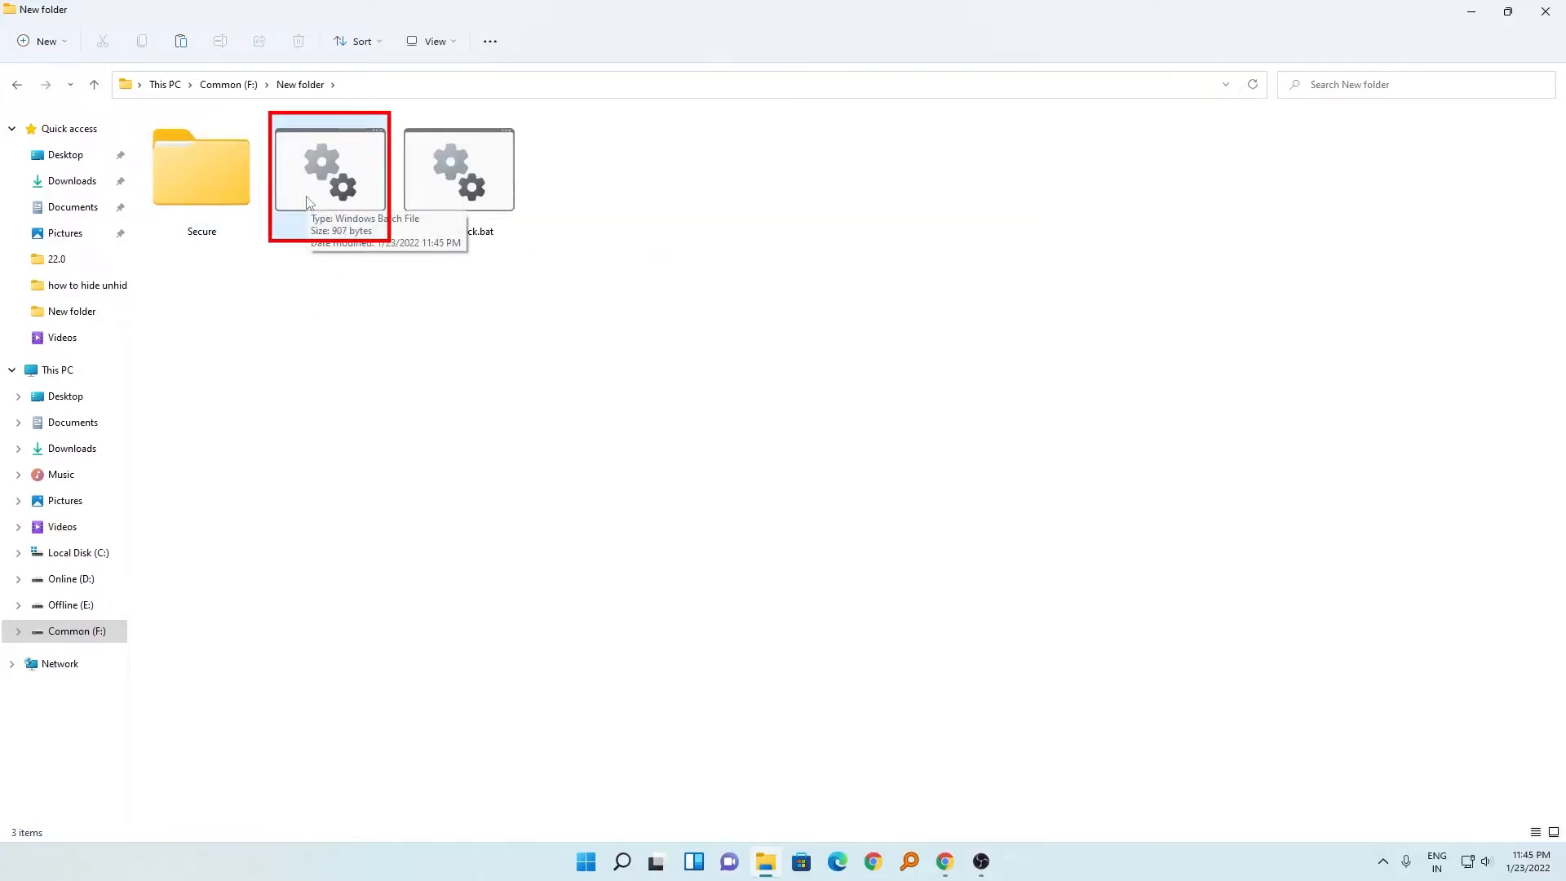
# Step: Run Sec.bat again and answer y to lock the Secure folder
pyautogui.doubleClick(329, 167)
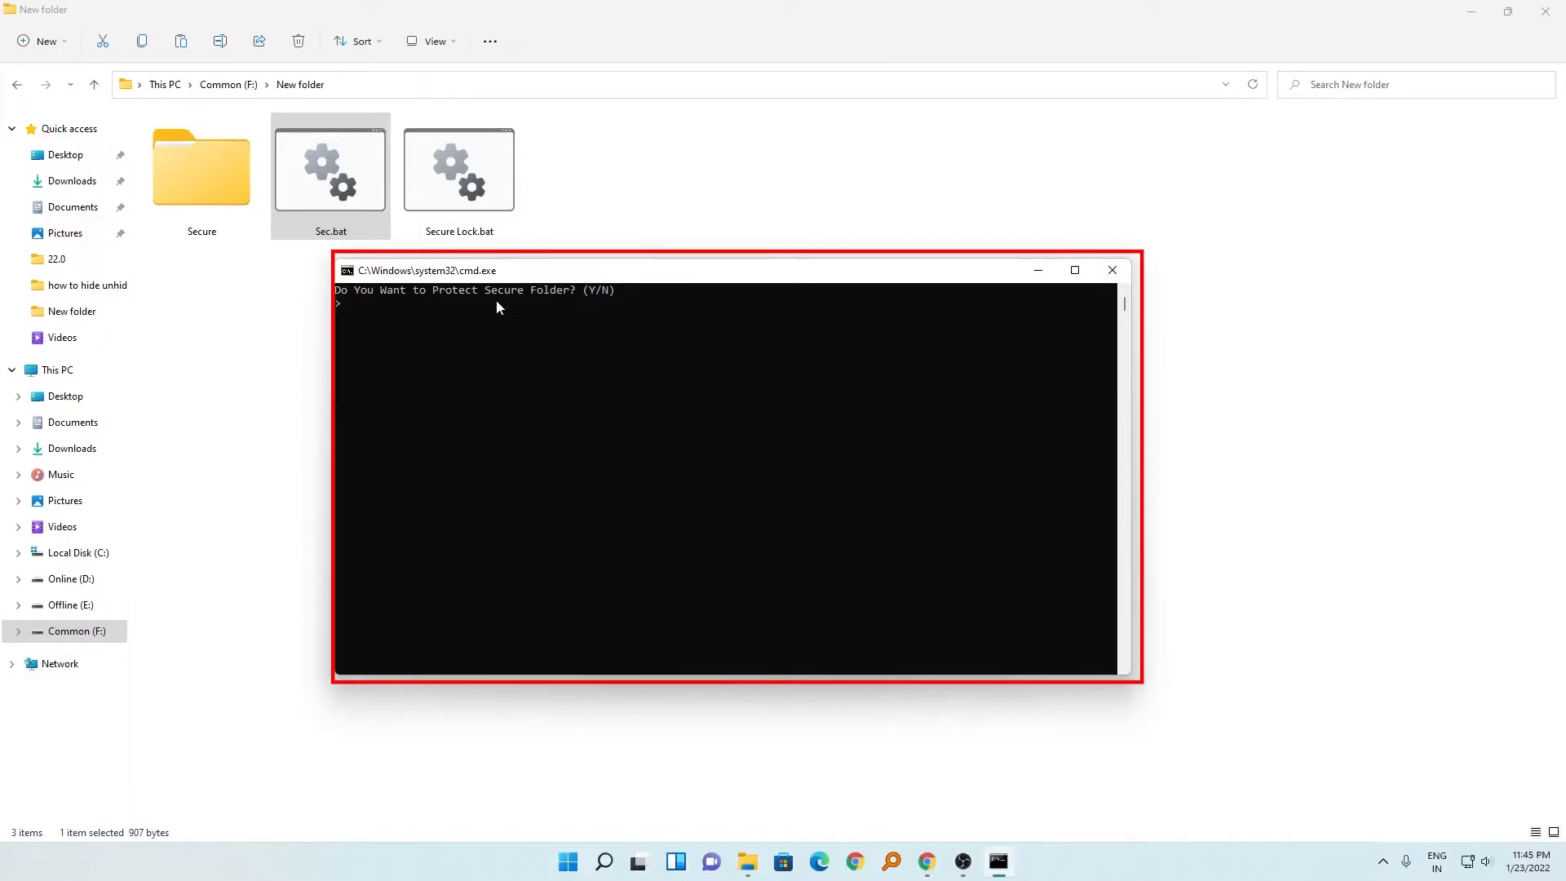
pyautogui.write('y')
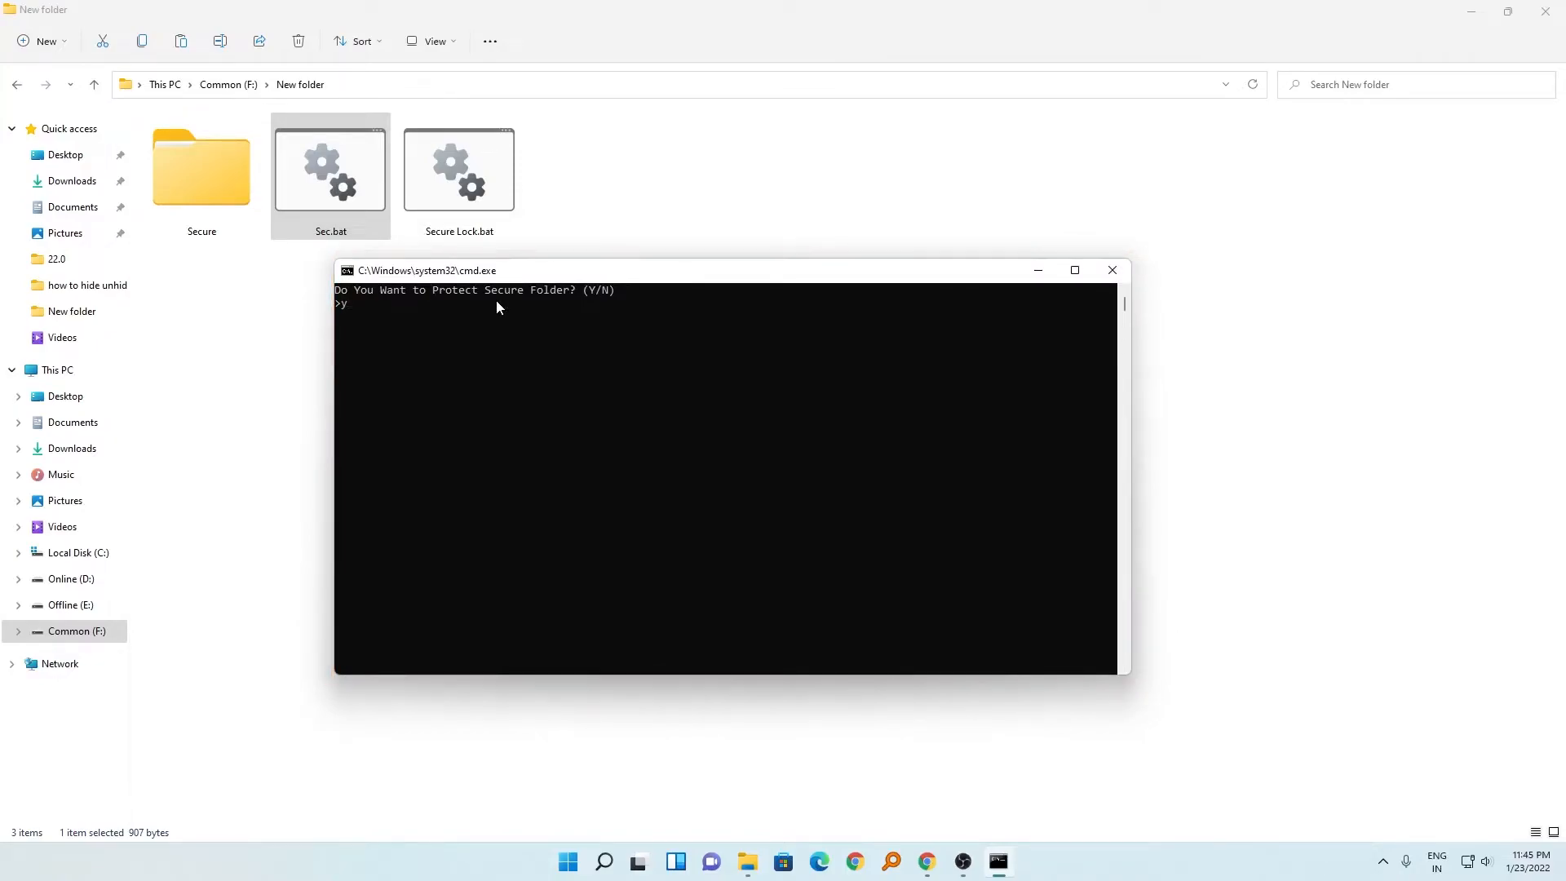
pyautogui.press('Enter')
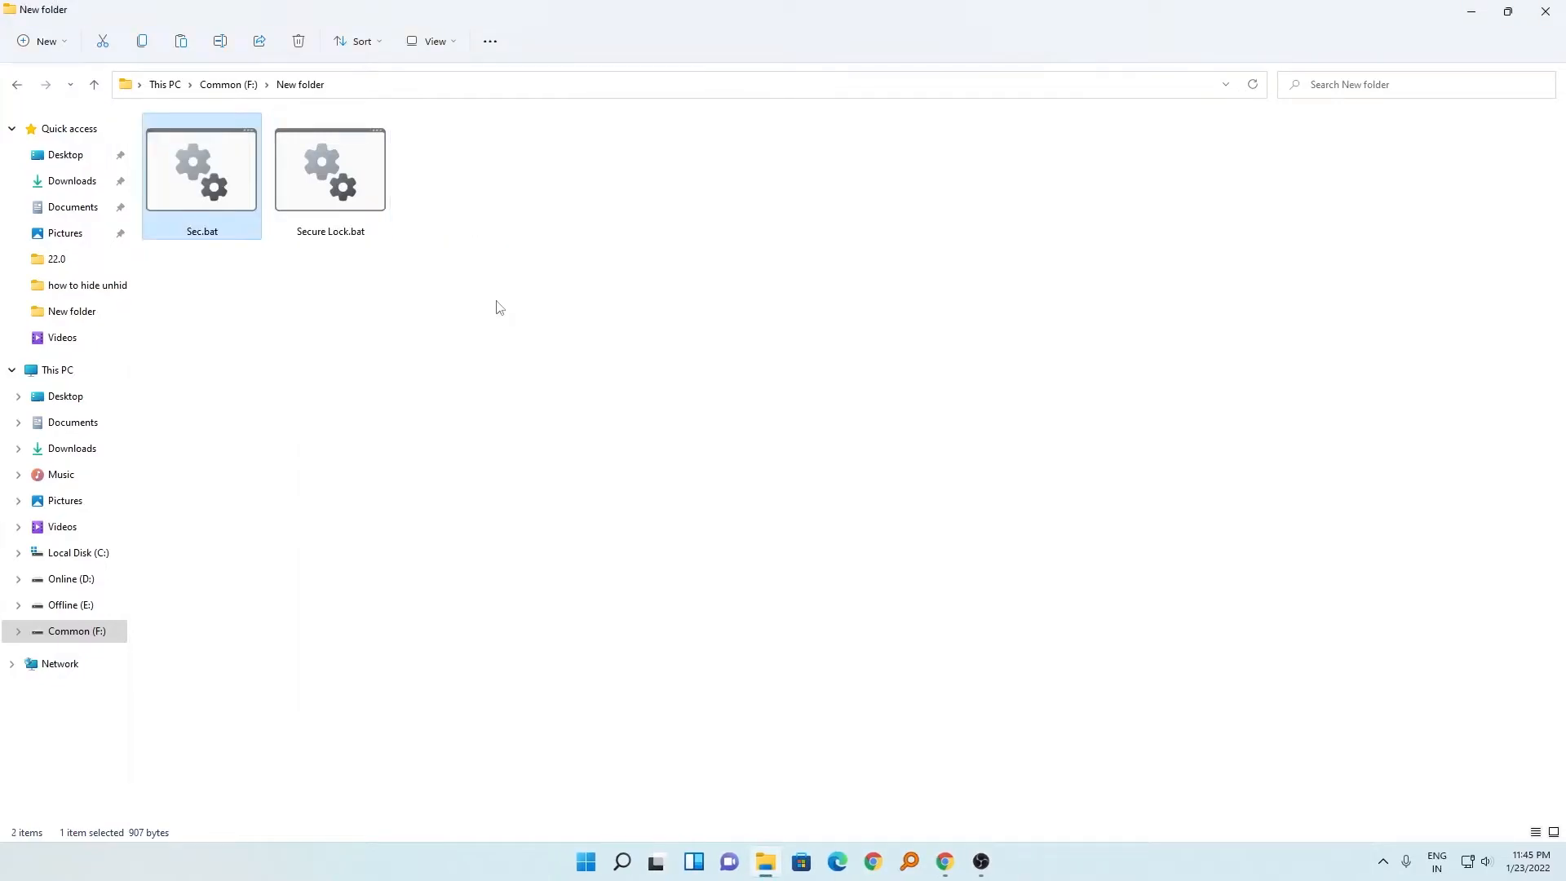
pyautogui.click(463, 340)
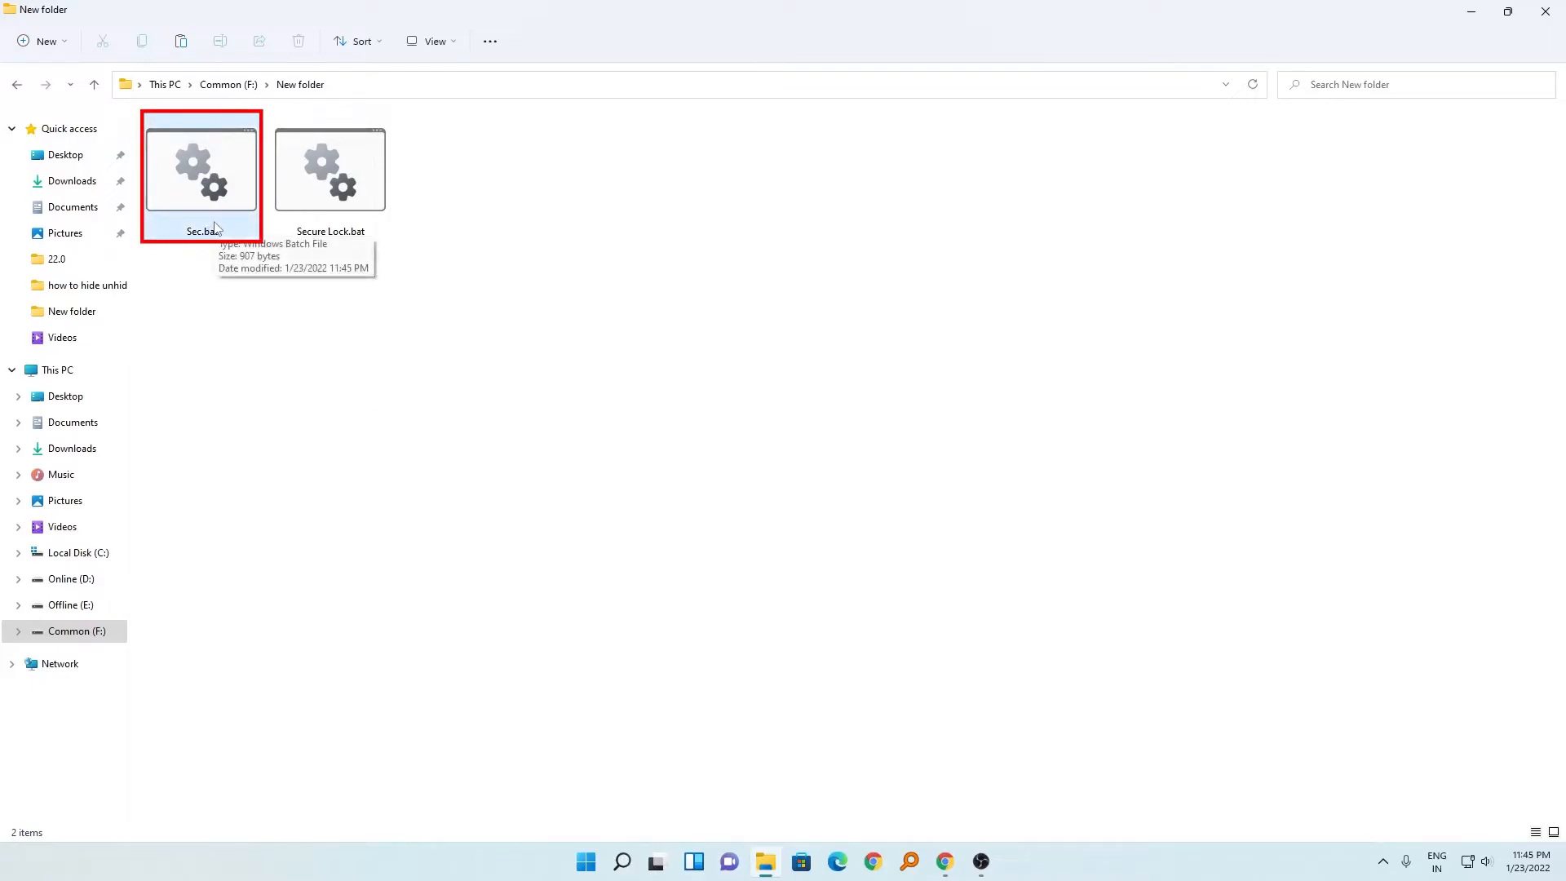
# Step: Run Sec.bat and try a wrong password, then dismiss the unlock prompt
pyautogui.doubleClick(200, 167)
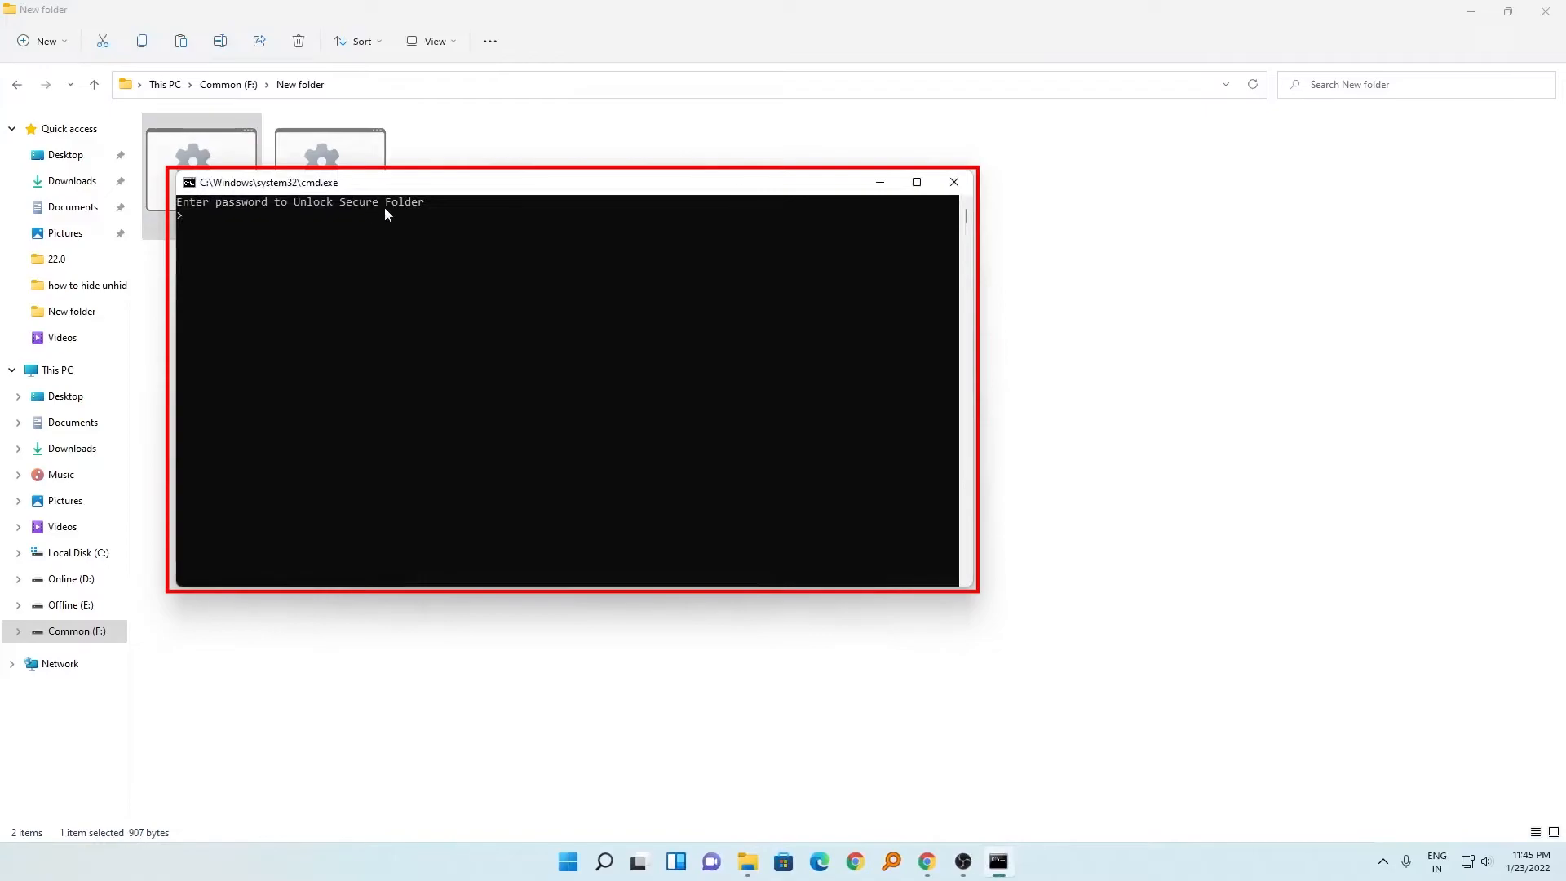
pyautogui.moveTo(430, 257)
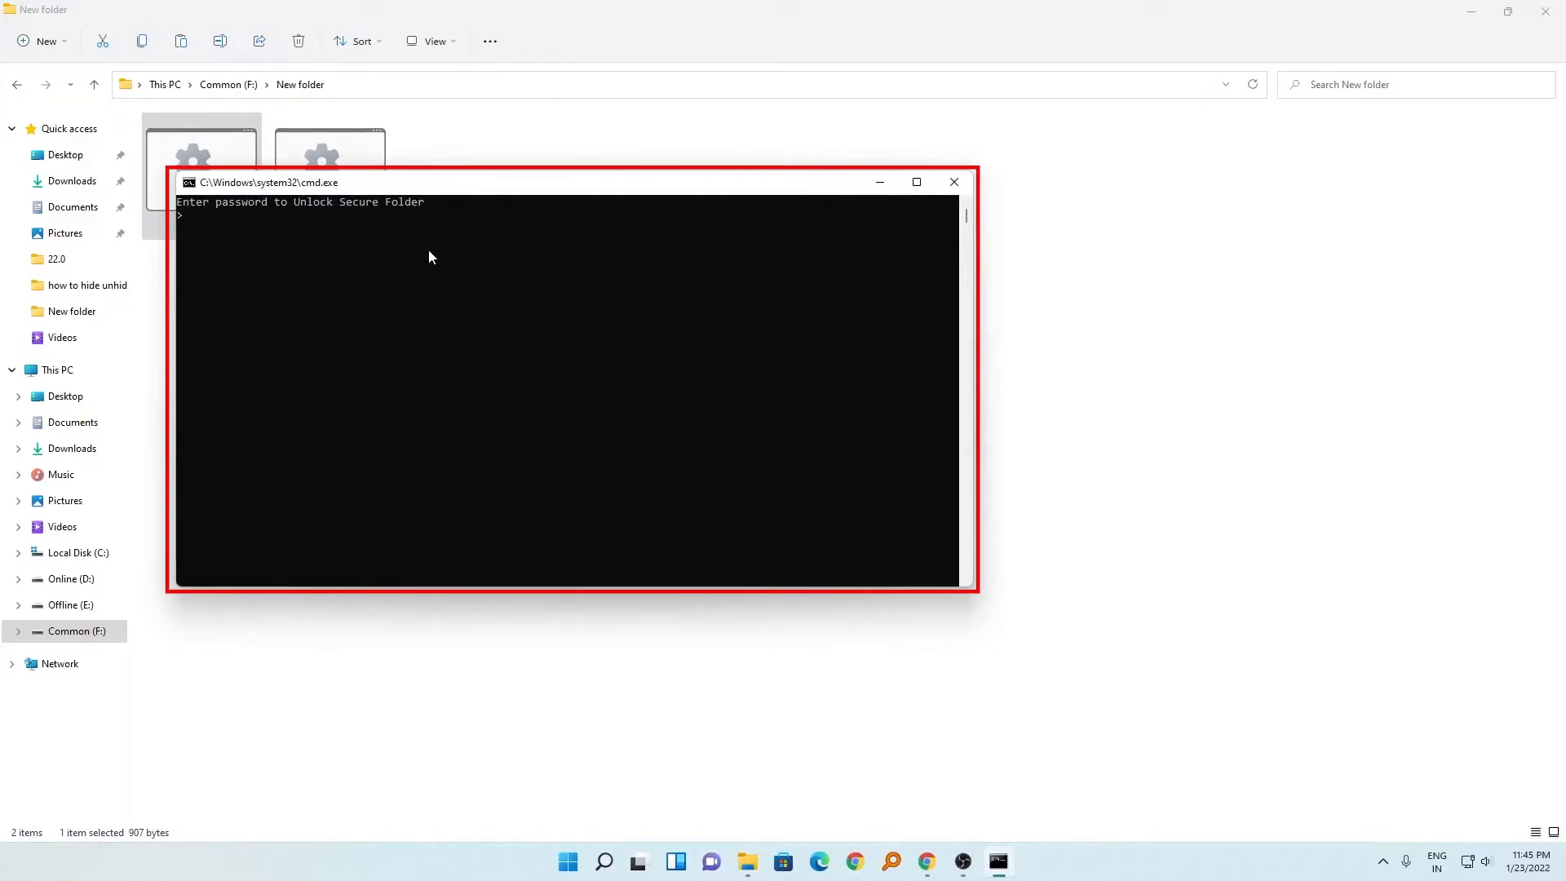
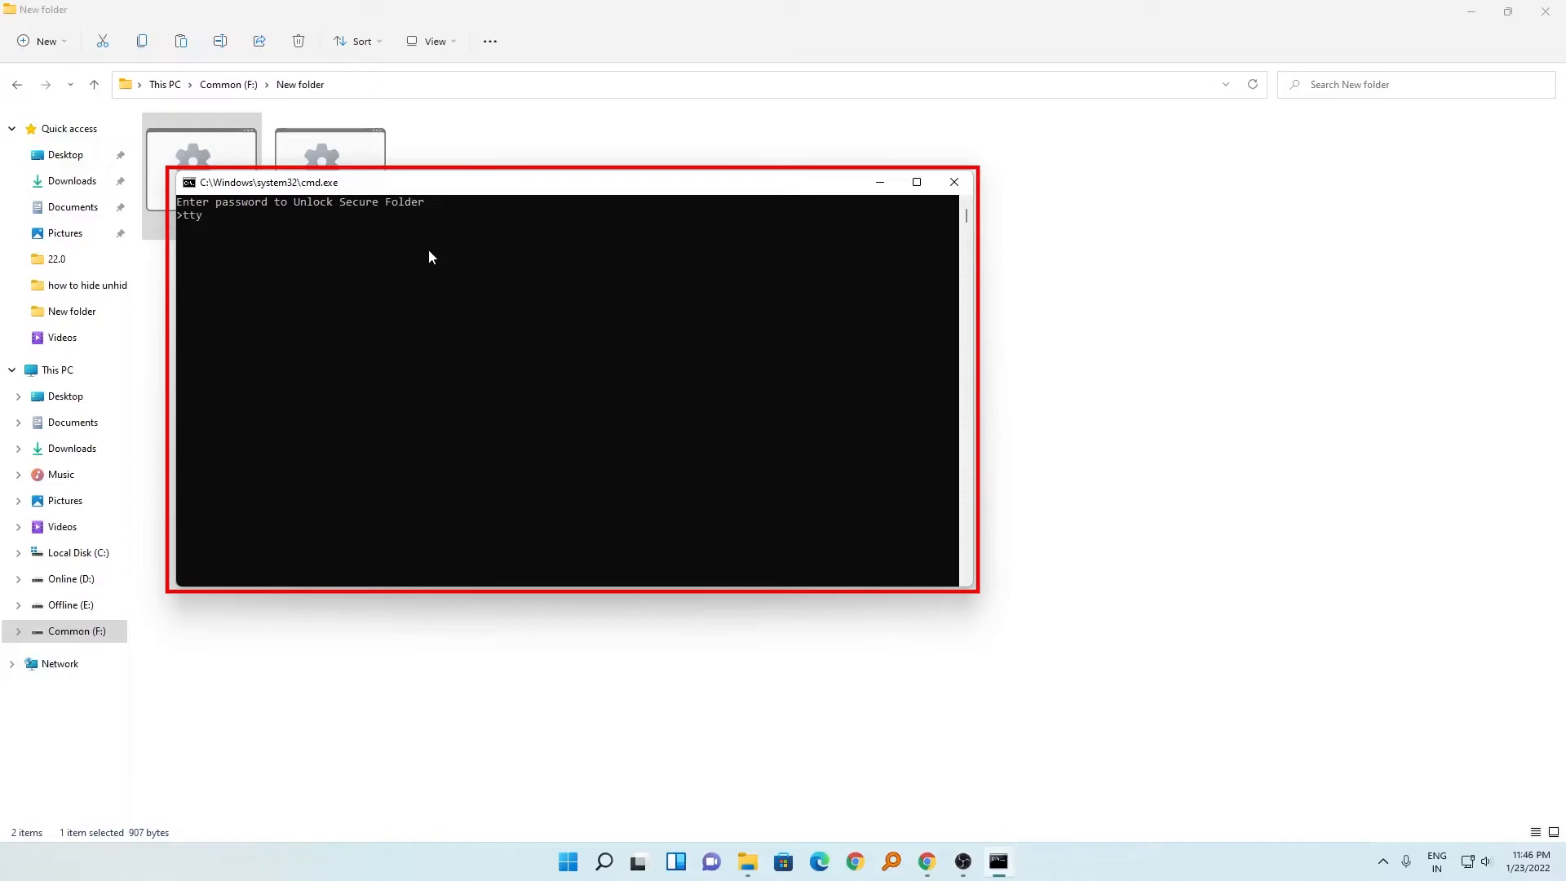
pyautogui.click(954, 181)
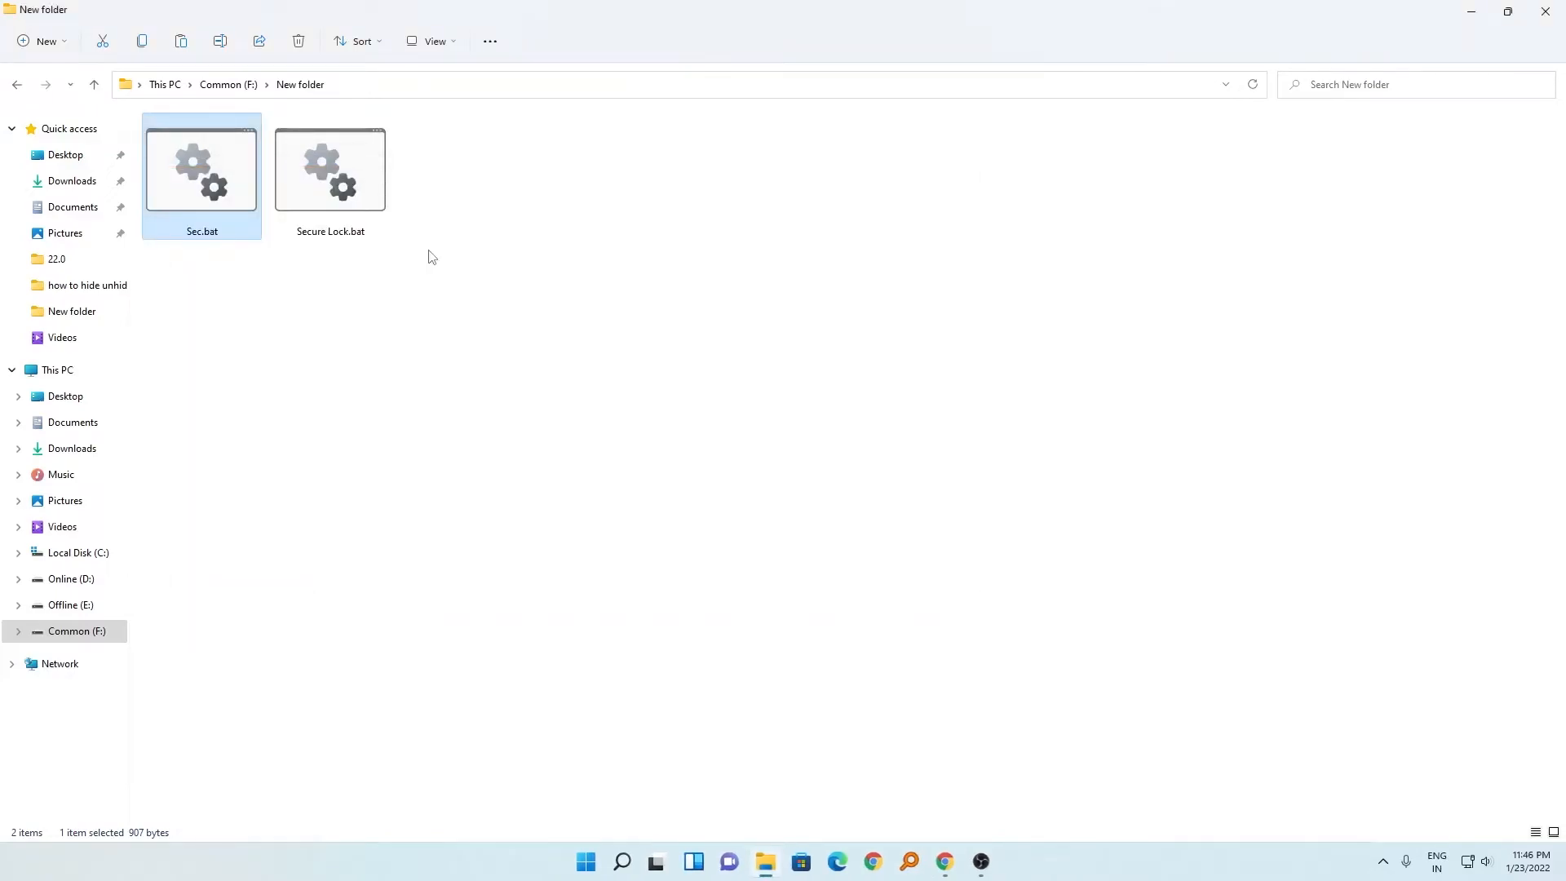
pyautogui.doubleClick(200, 167)
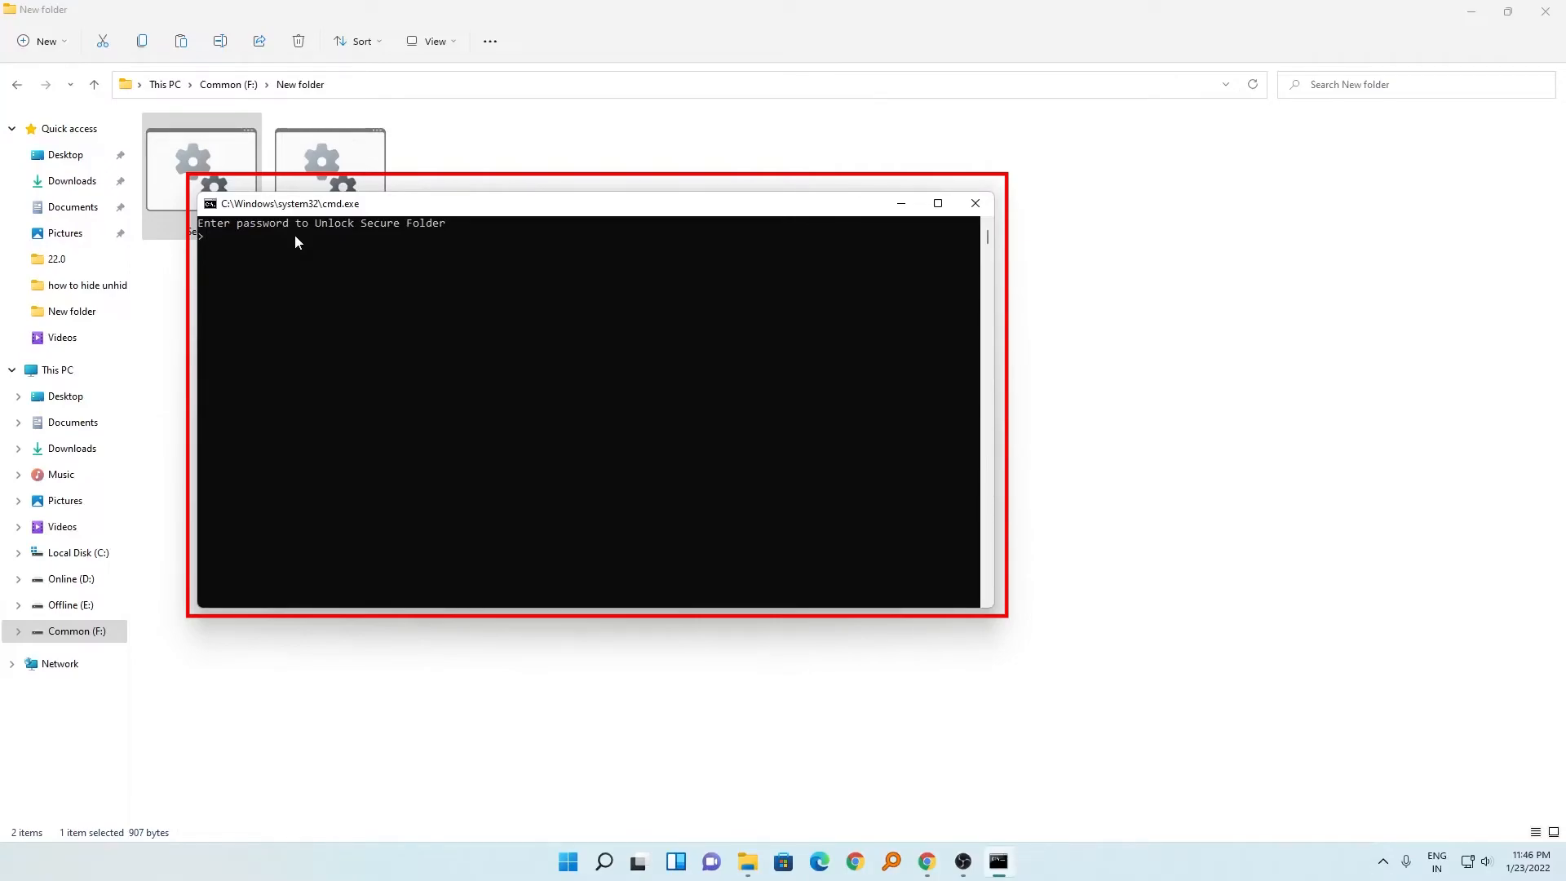
pyautogui.write('S')
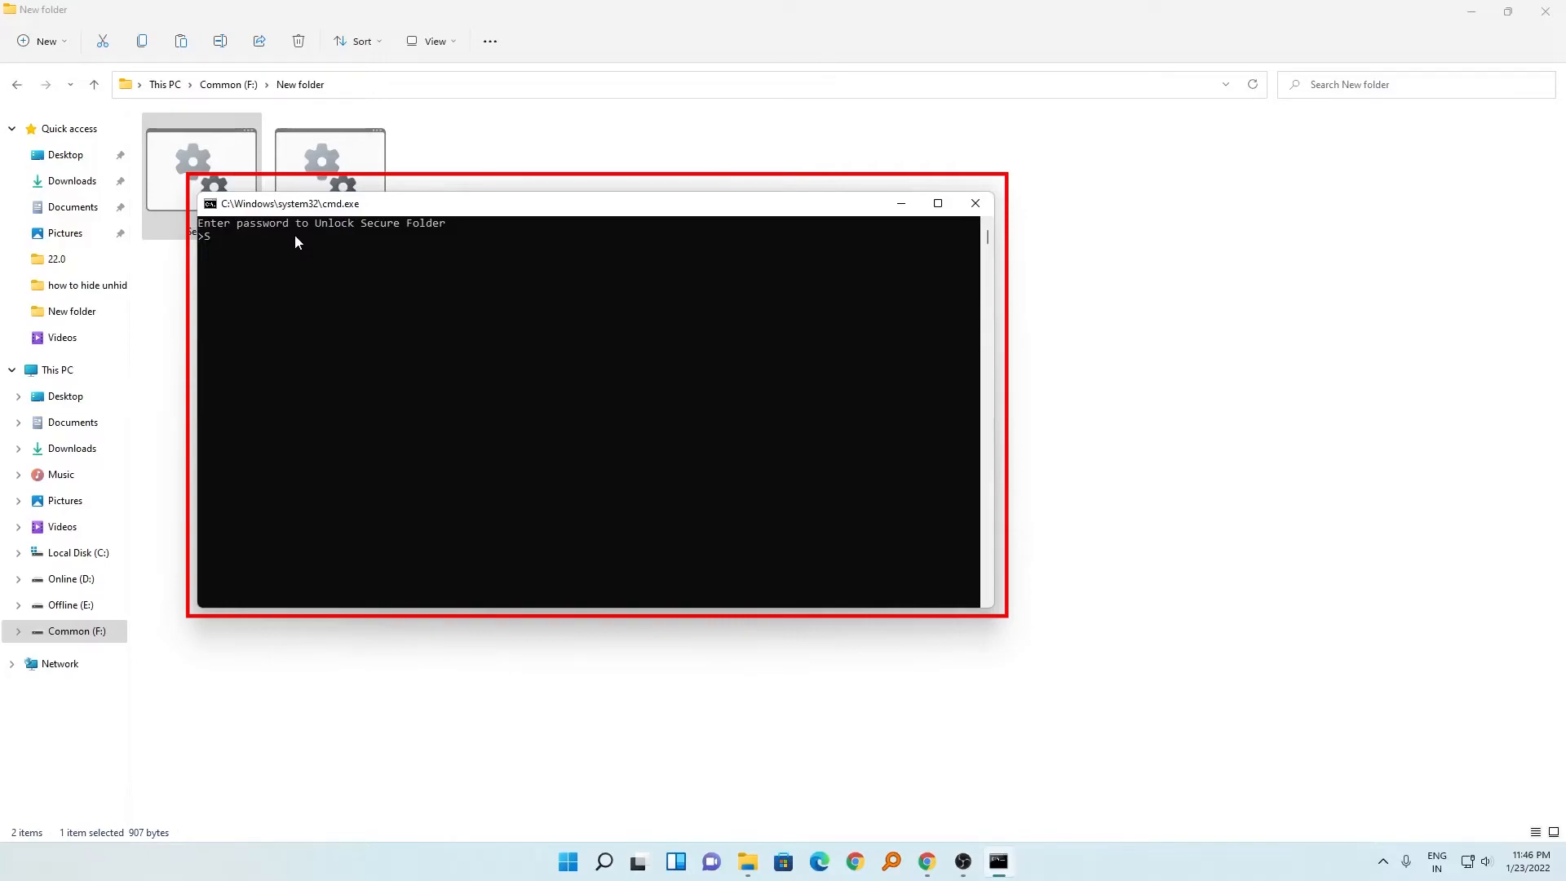
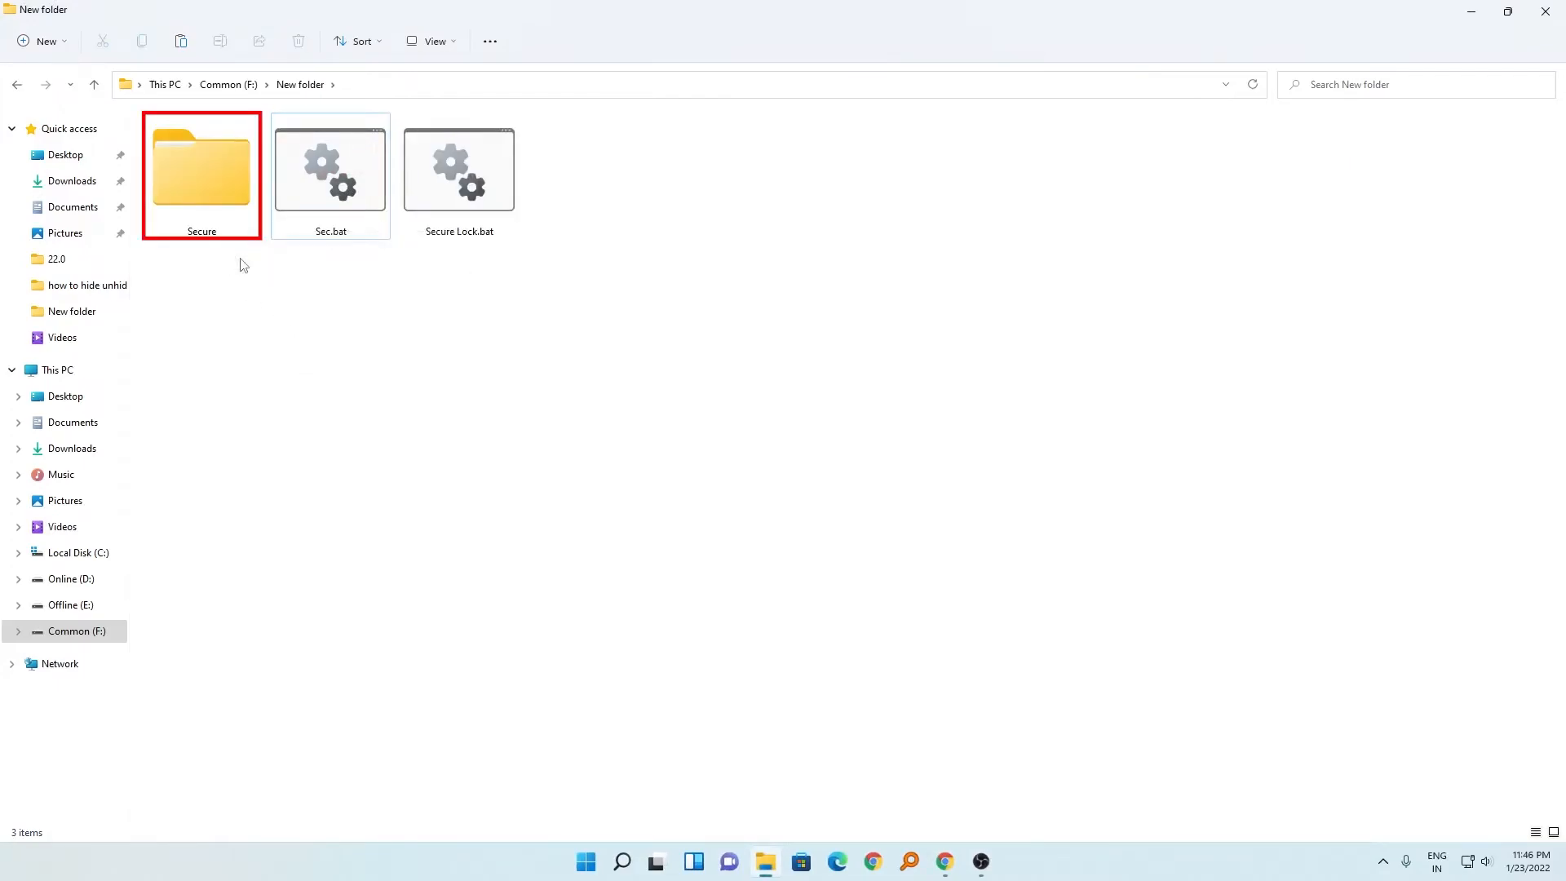
# Step: Rename Sec.bat to Sec.txt, accepting the extension-change warning
pyautogui.doubleClick(201, 168)
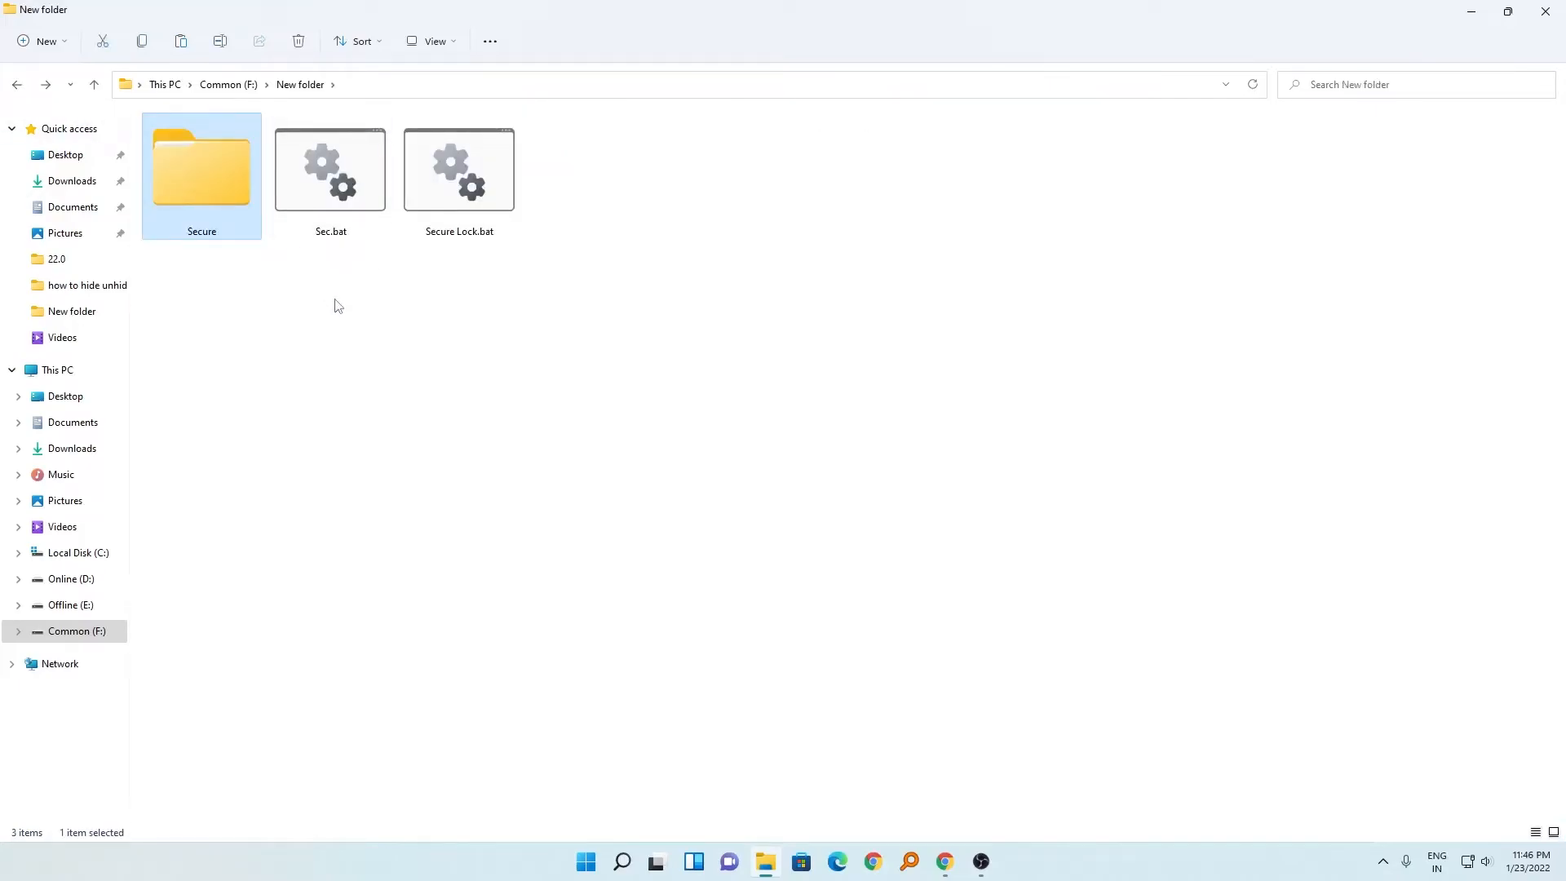
pyautogui.moveTo(342, 316)
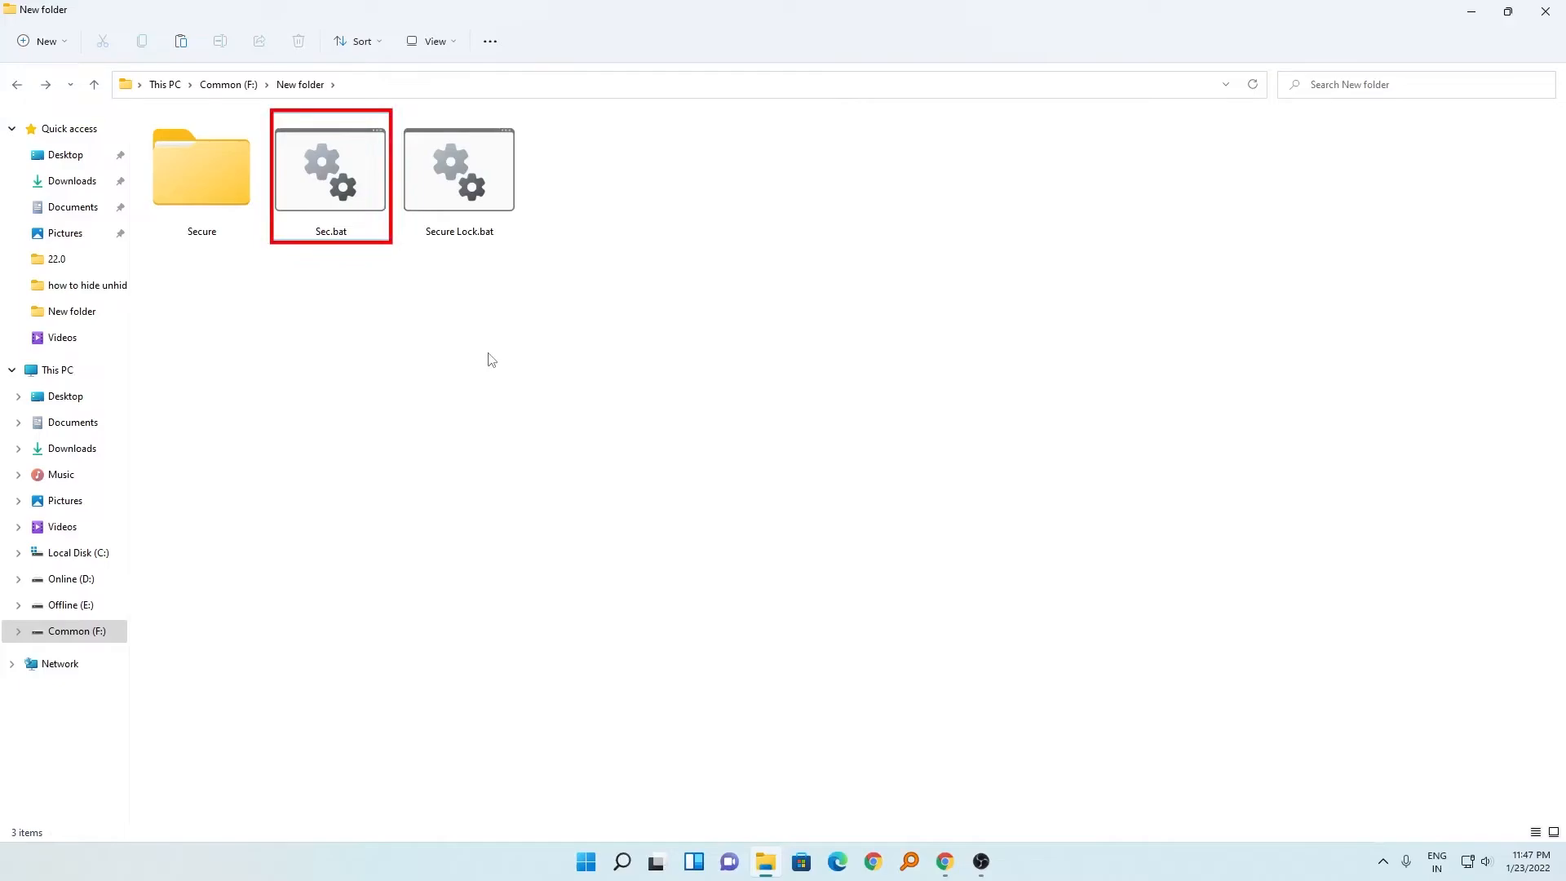
pyautogui.rightClick(338, 179)
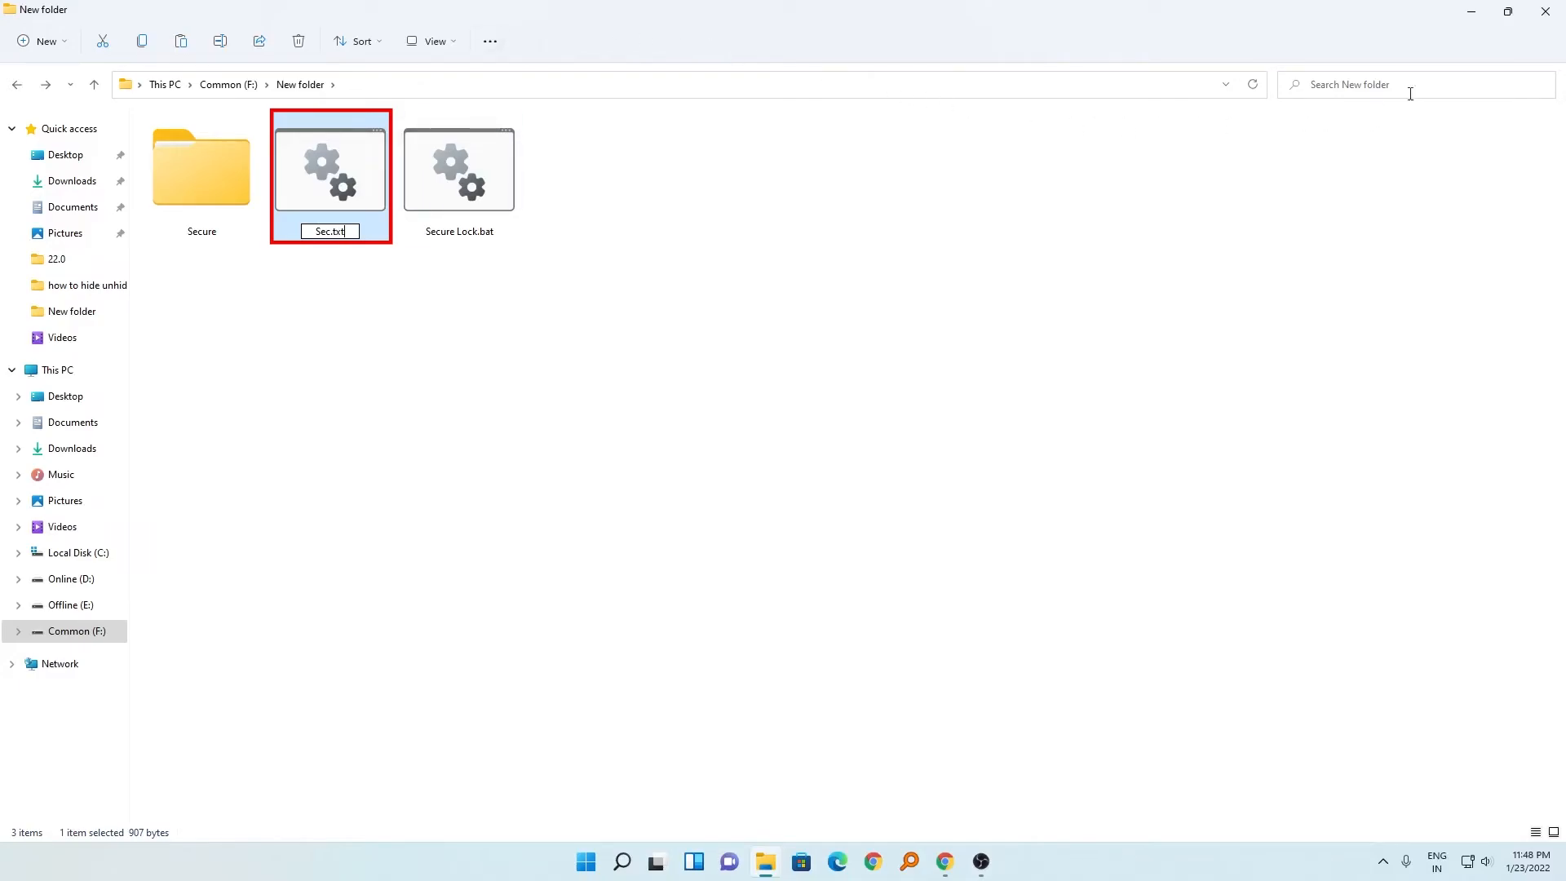
pyautogui.moveTo(1326, 225)
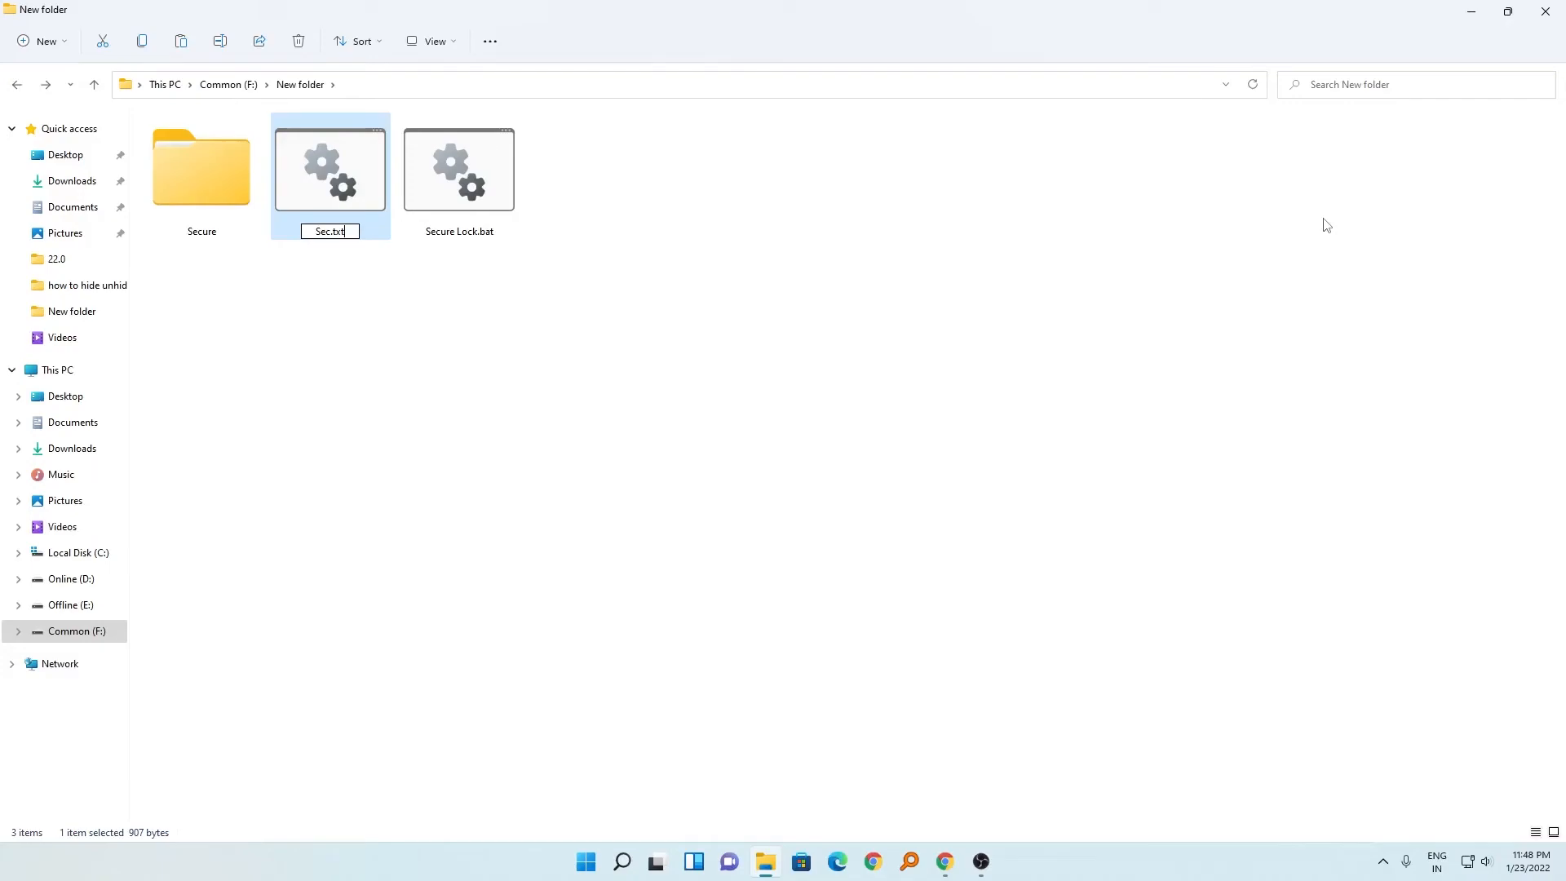
pyautogui.press('Enter')
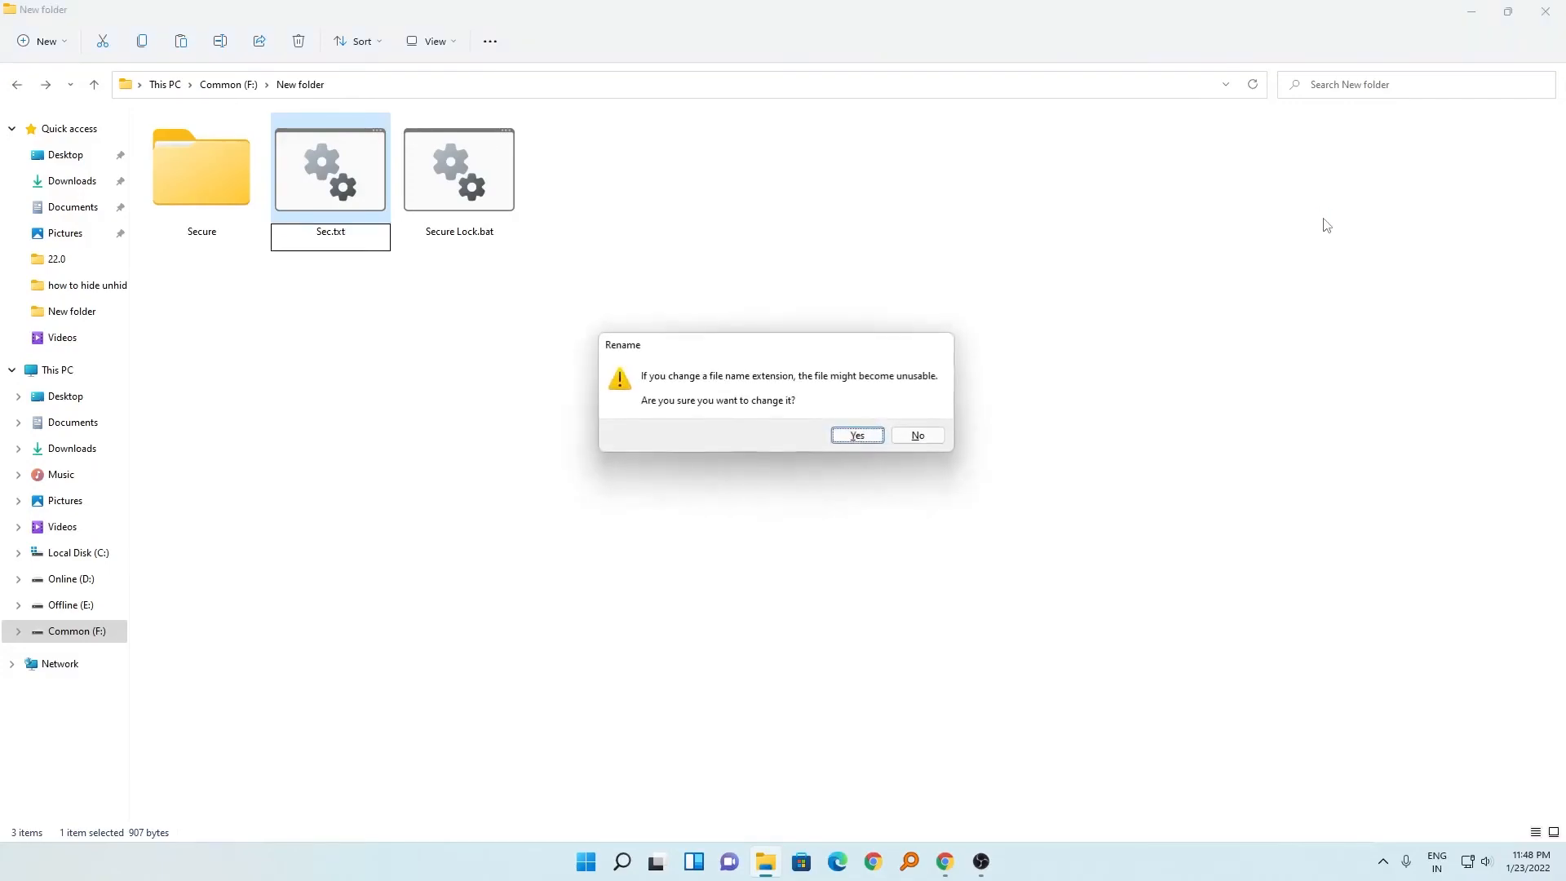
pyautogui.click(858, 435)
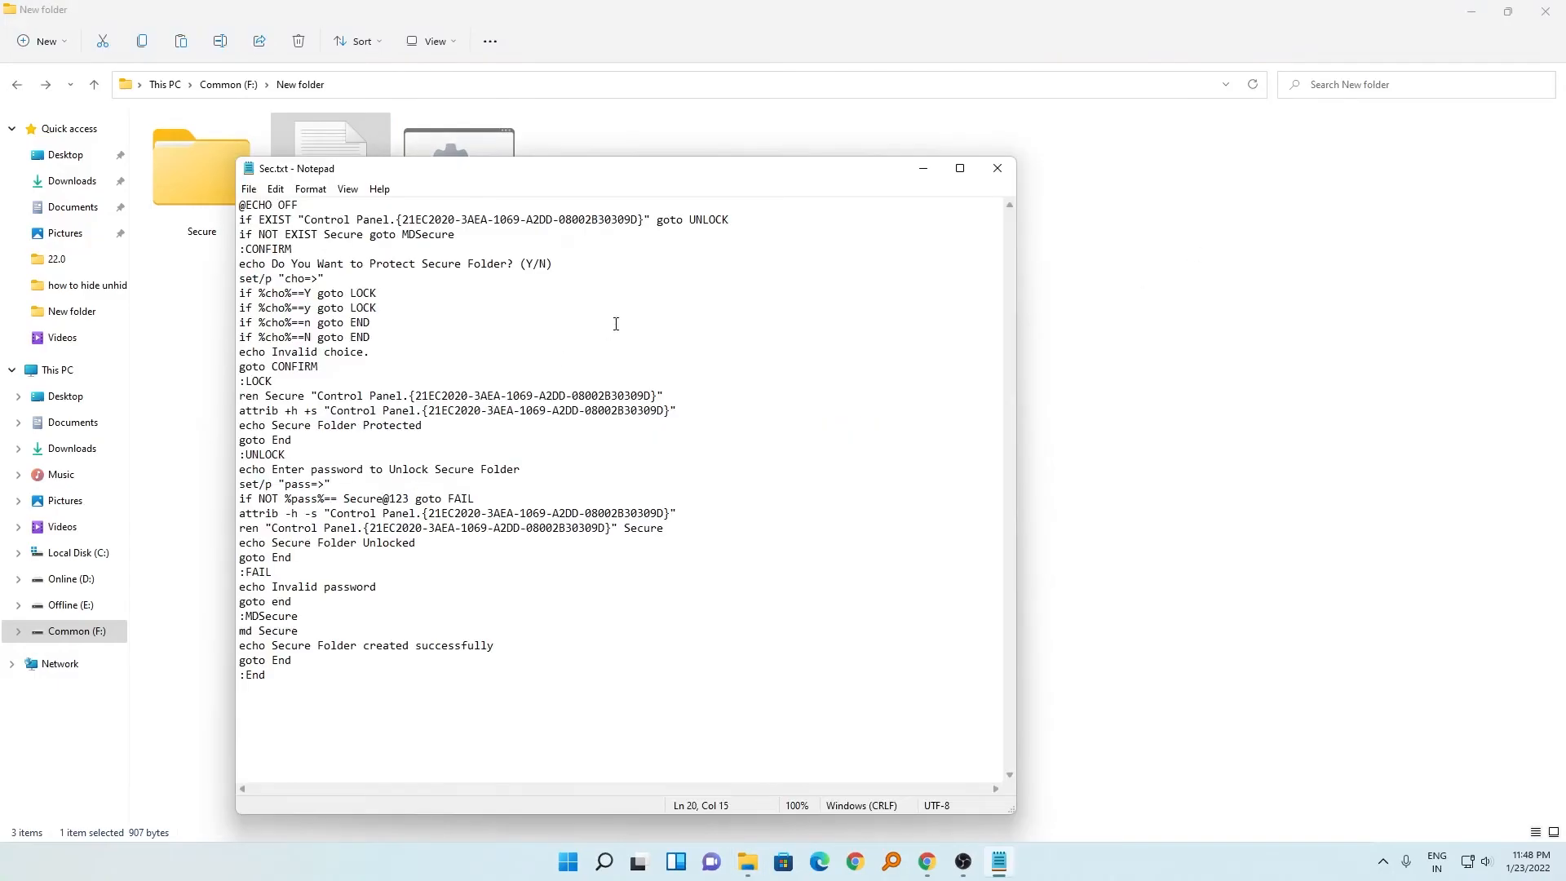
pyautogui.click(283, 454)
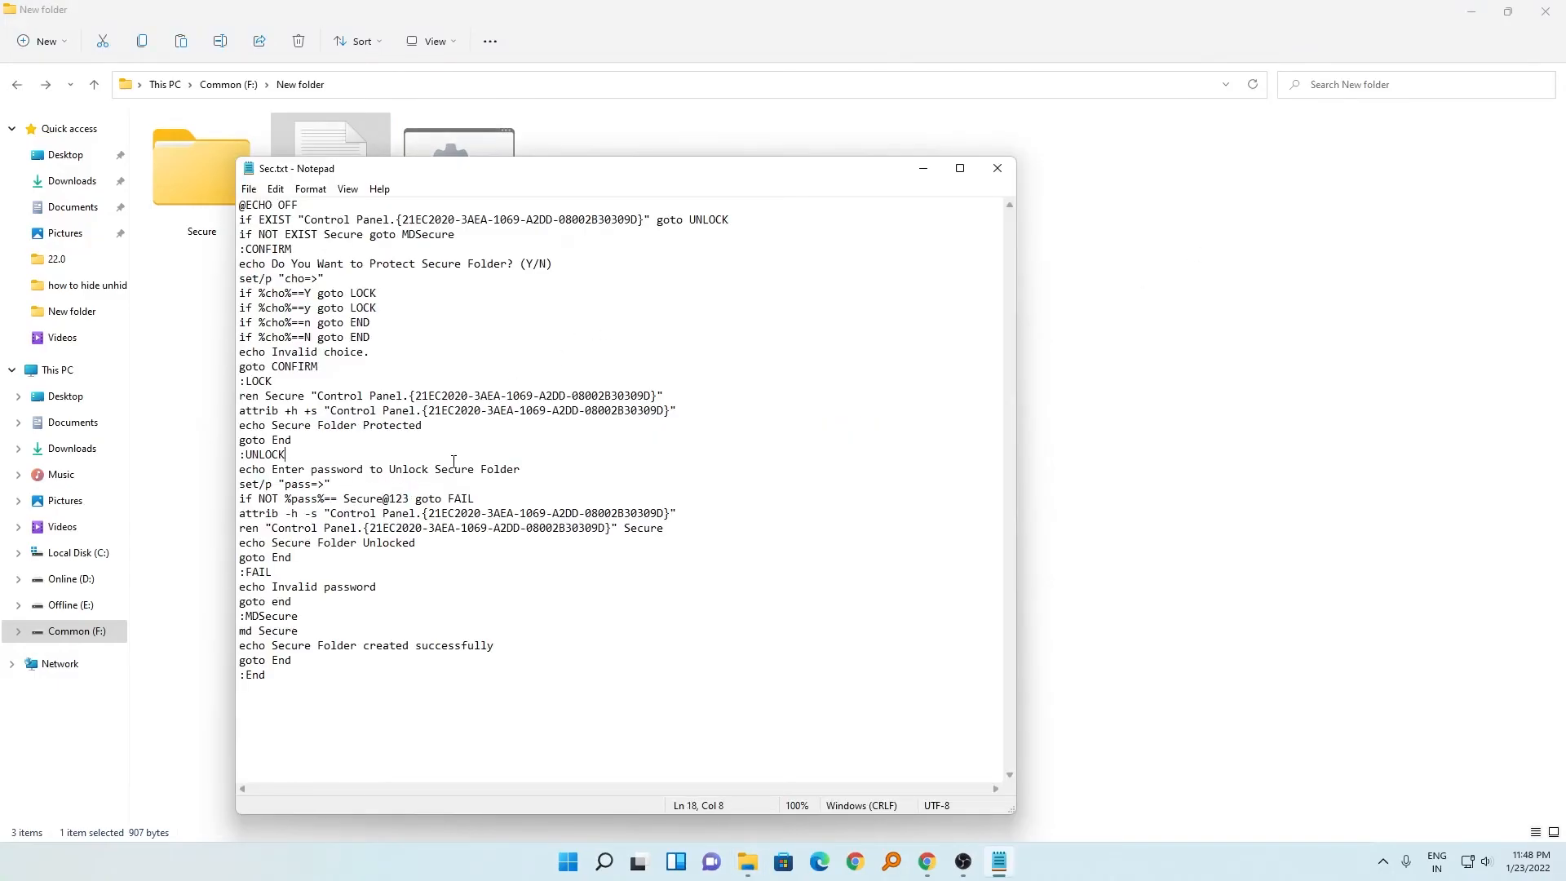
pyautogui.doubleClick(376, 498)
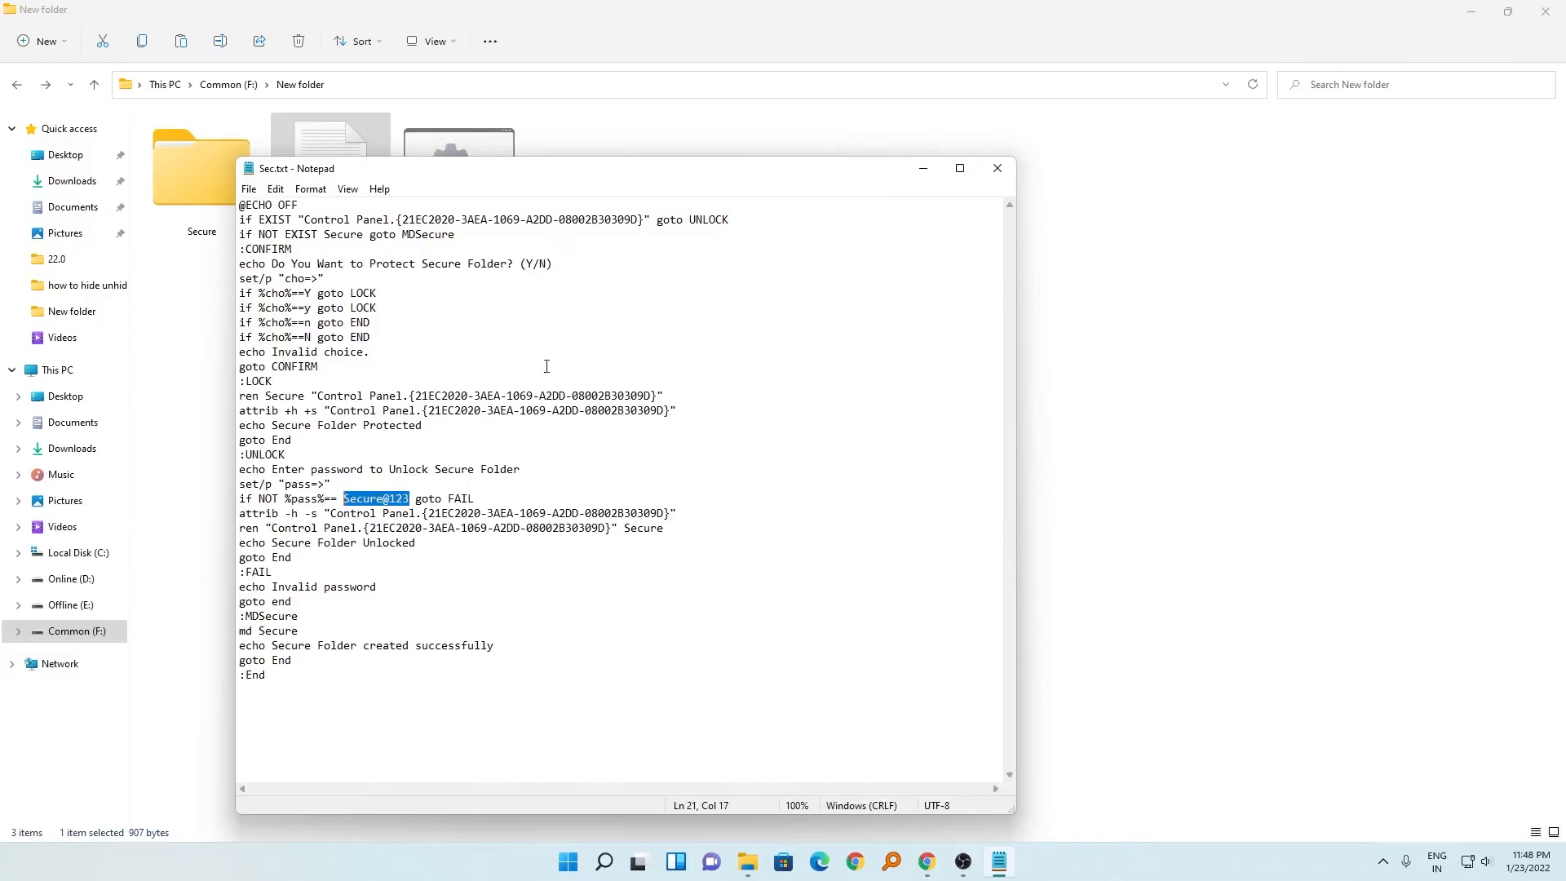
# Step: Rename Sec.txt back to Sec.bat, accepting the extension warning
pyautogui.rightClick(410, 499)
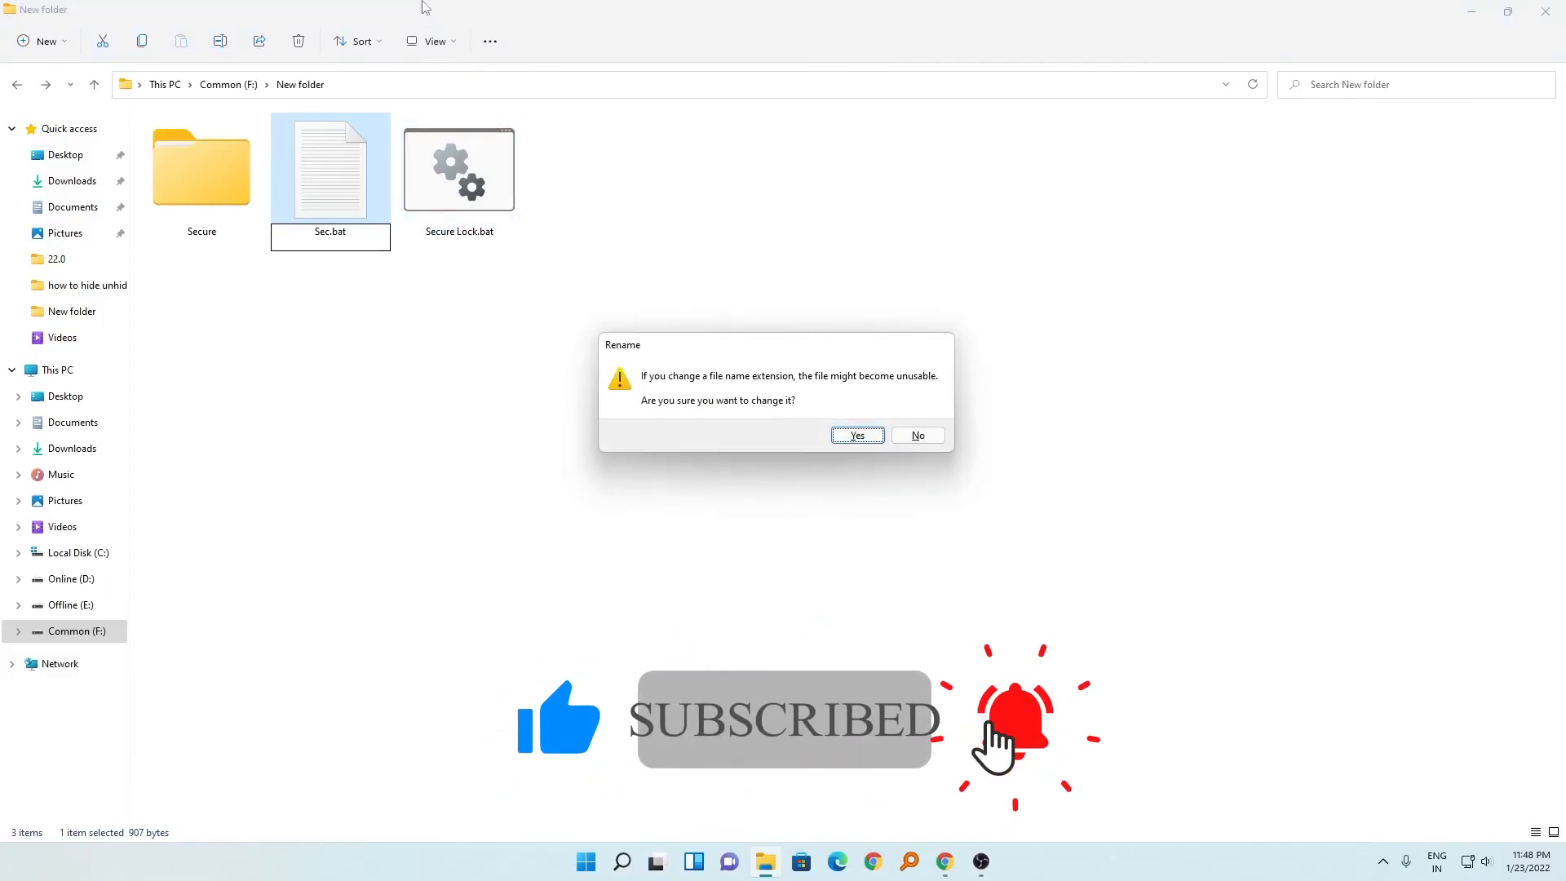
pyautogui.click(857, 434)
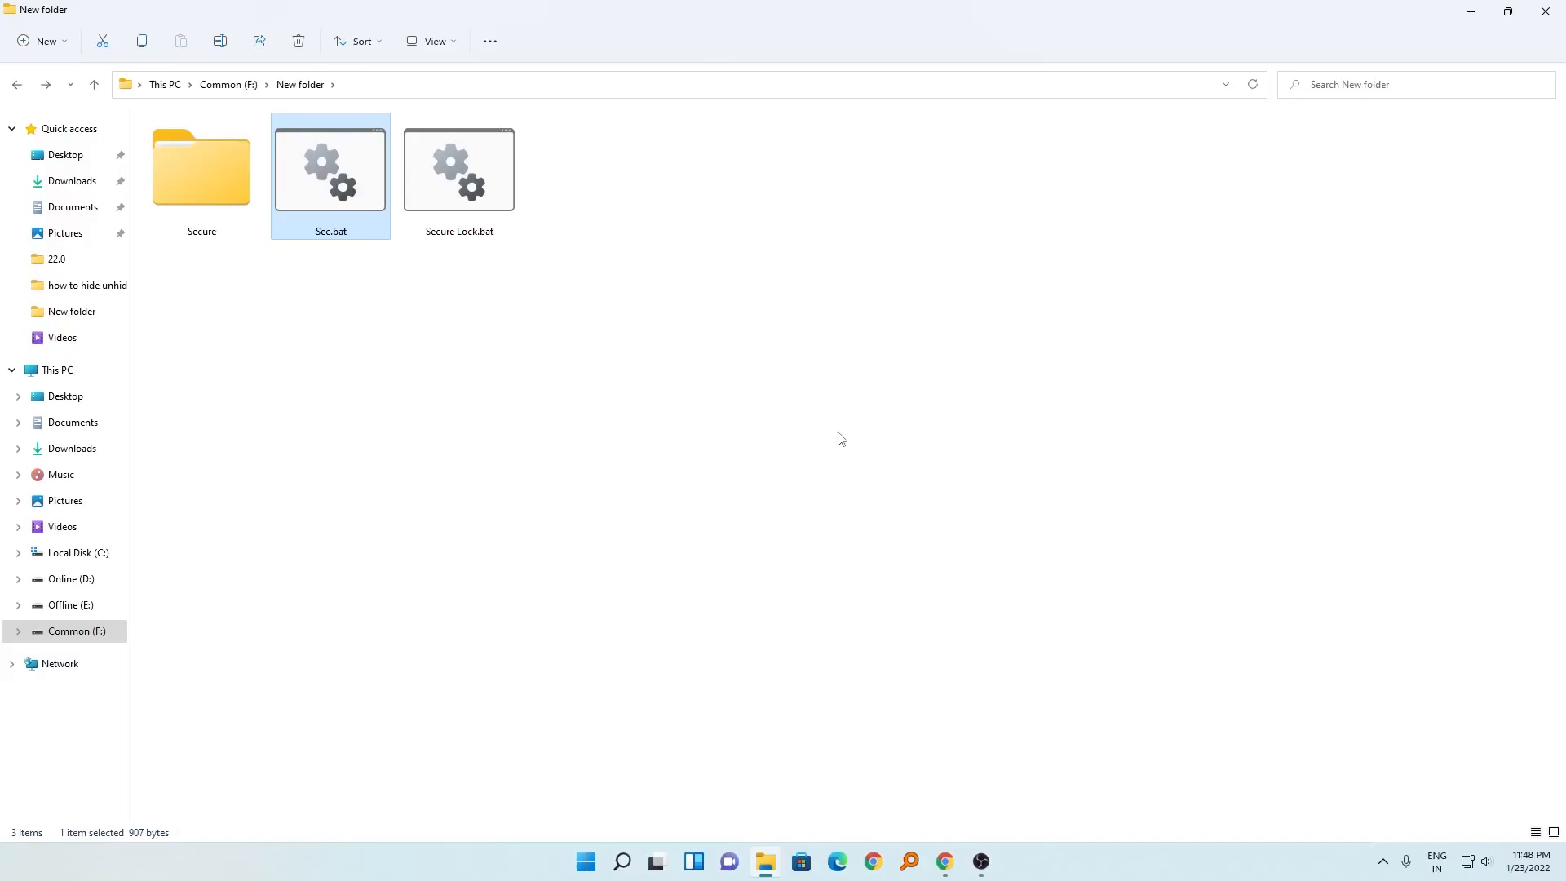